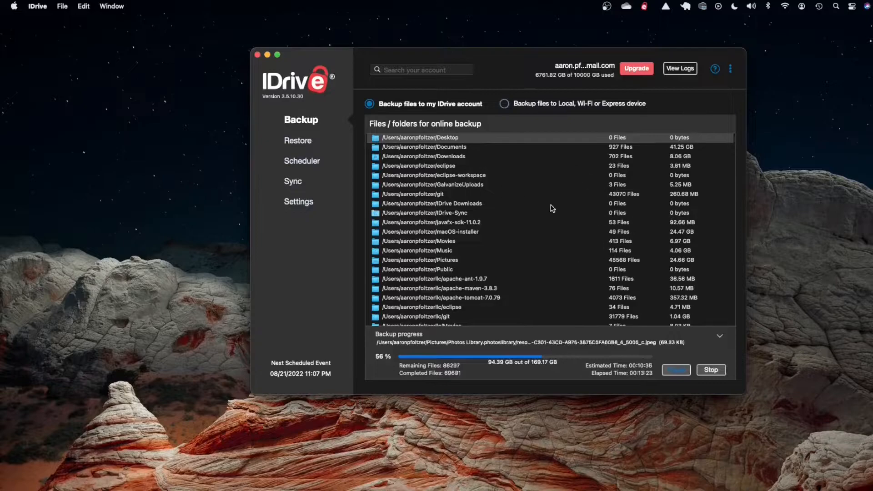
{"action": "mouse_move", "coordinate": [477, 283]}
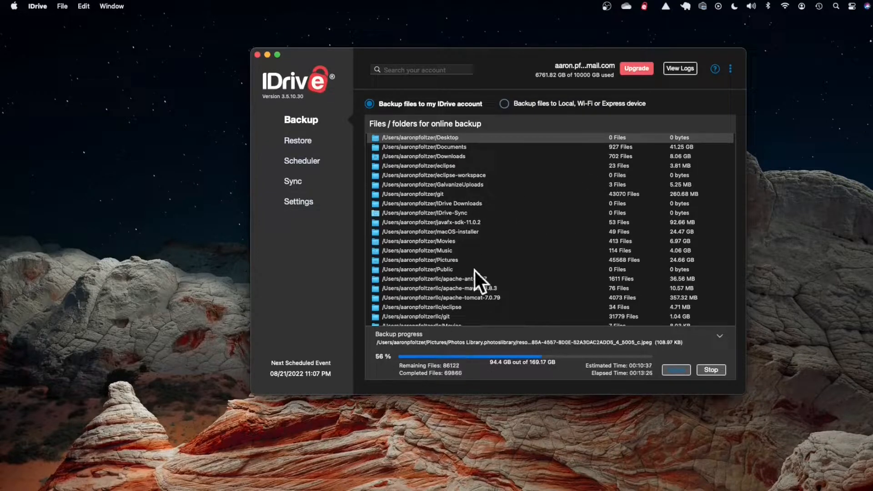
{"action": "mouse_move", "coordinate": [708, 211]}
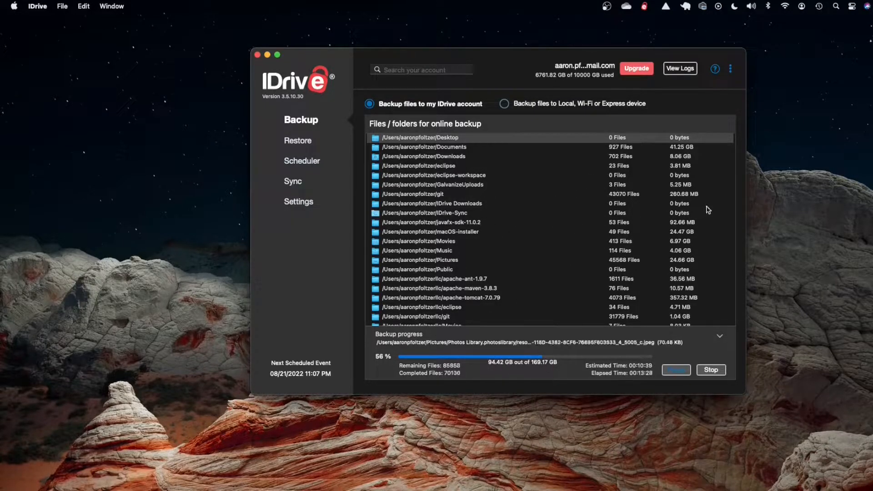
{"action": "mouse_move", "coordinate": [632, 99]}
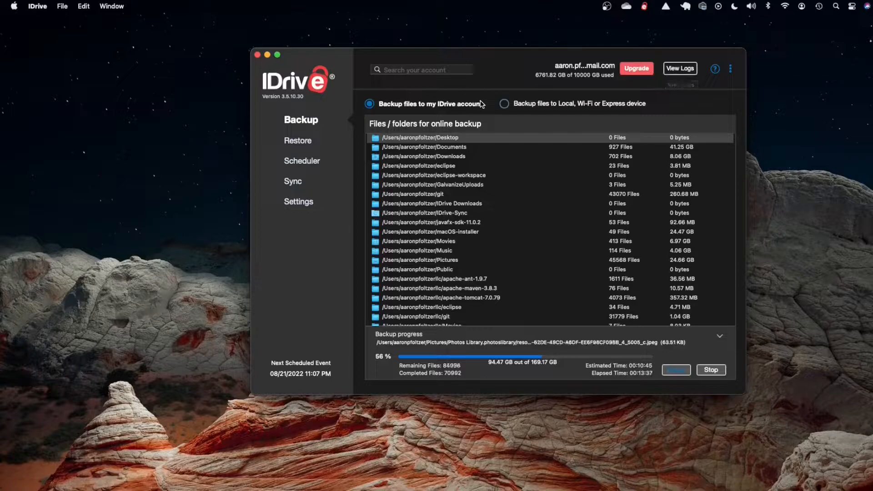
{"action": "mouse_move", "coordinate": [637, 68]}
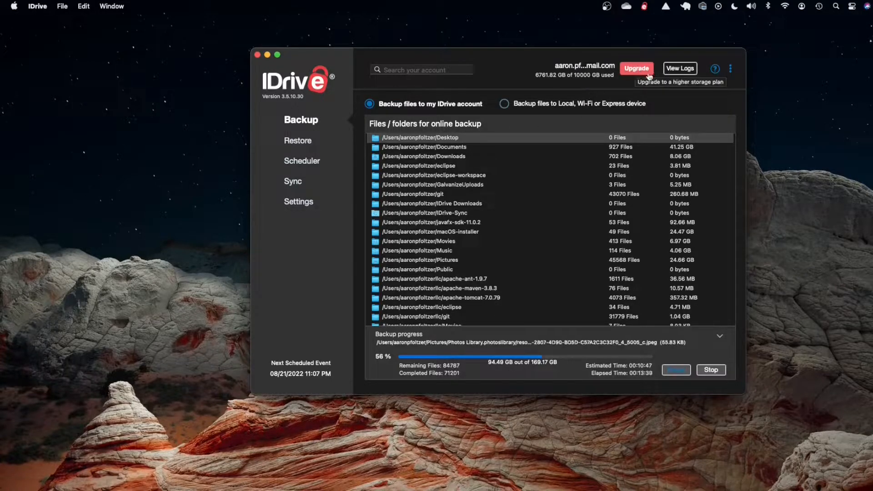
Sign in to IDrive Web from idrive.com using a Google account.
{"action": "left_click", "coordinate": [637, 68]}
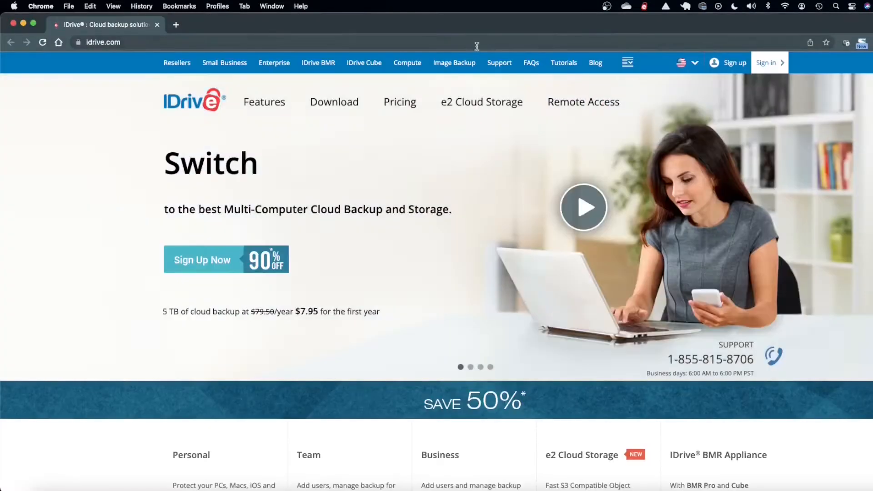
{"action": "left_click", "coordinate": [767, 62]}
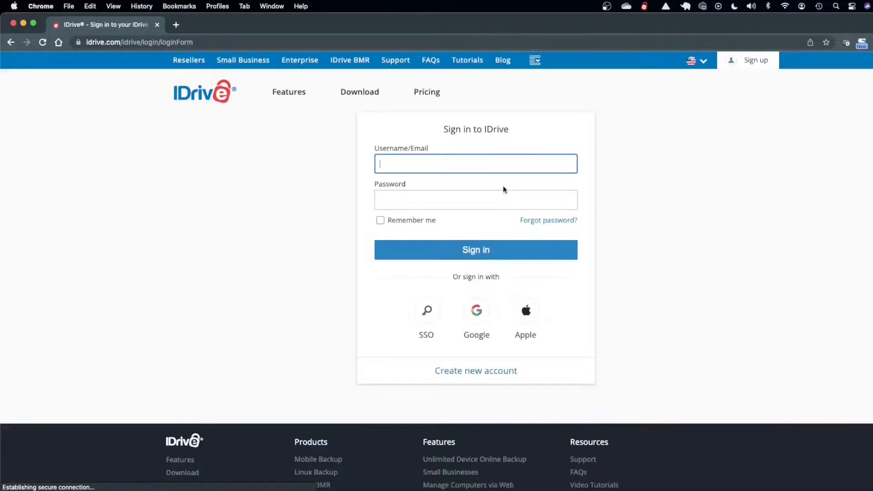
{"action": "left_click", "coordinate": [476, 310]}
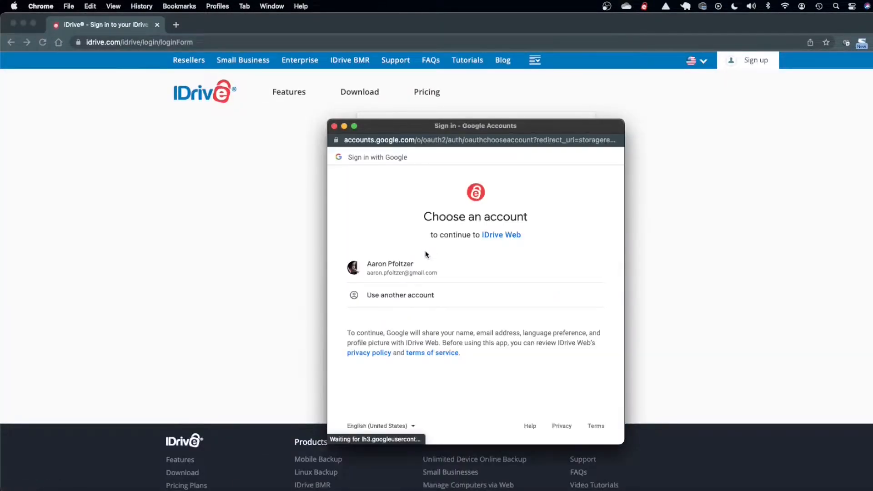
{"action": "left_click", "coordinate": [401, 268]}
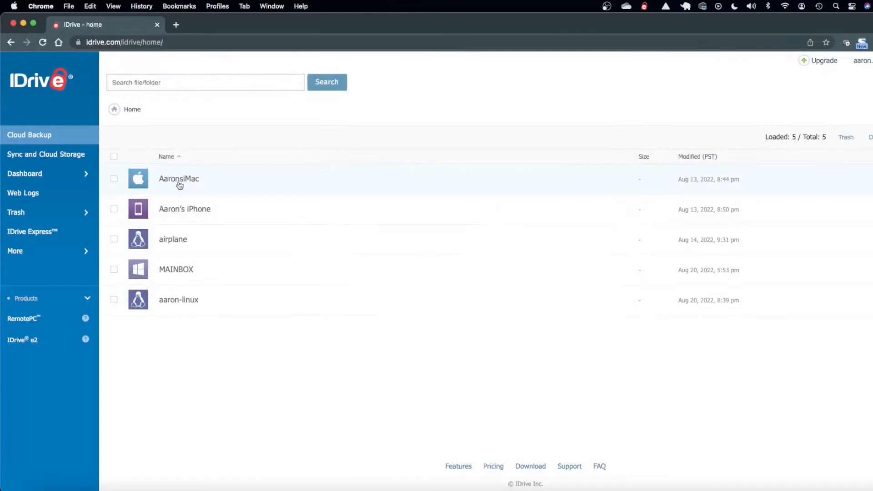
{"action": "mouse_move", "coordinate": [258, 149]}
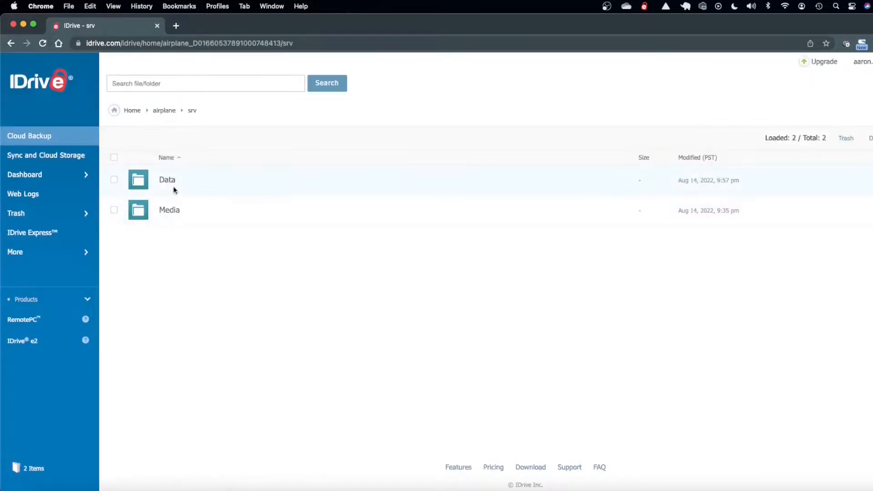
{"action": "mouse_move", "coordinate": [216, 169]}
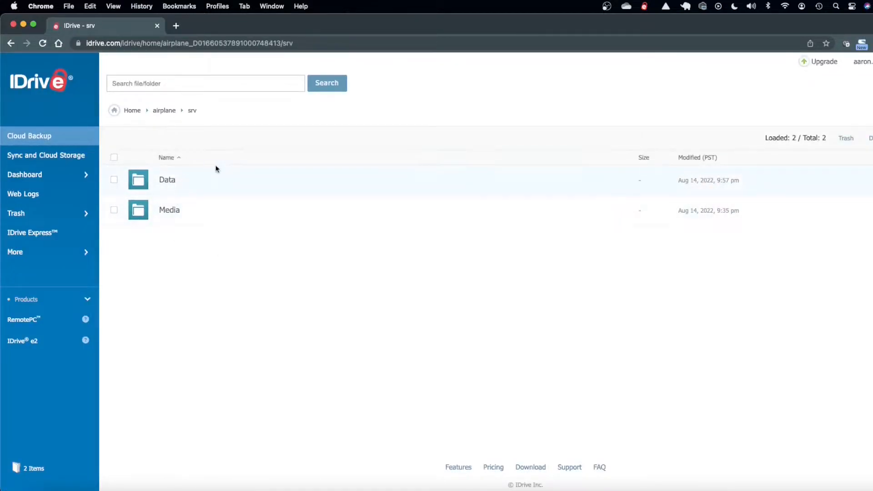
{"action": "mouse_move", "coordinate": [46, 156]}
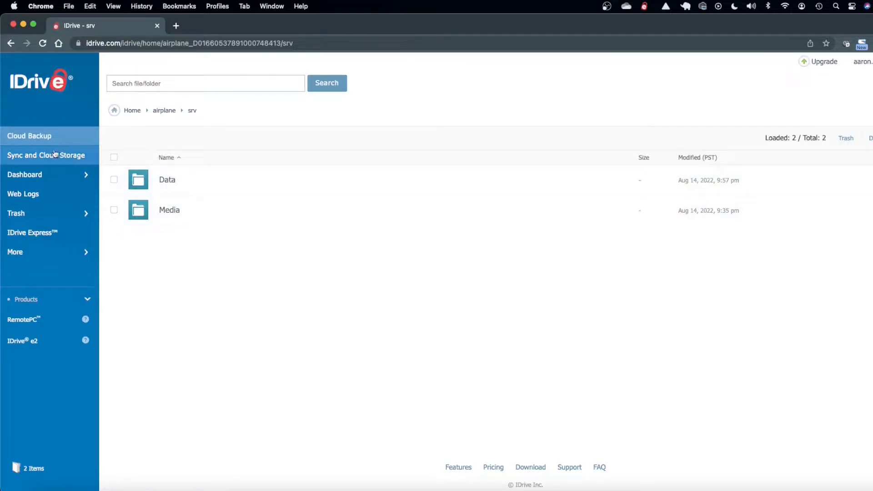
{"action": "mouse_move", "coordinate": [29, 135]}
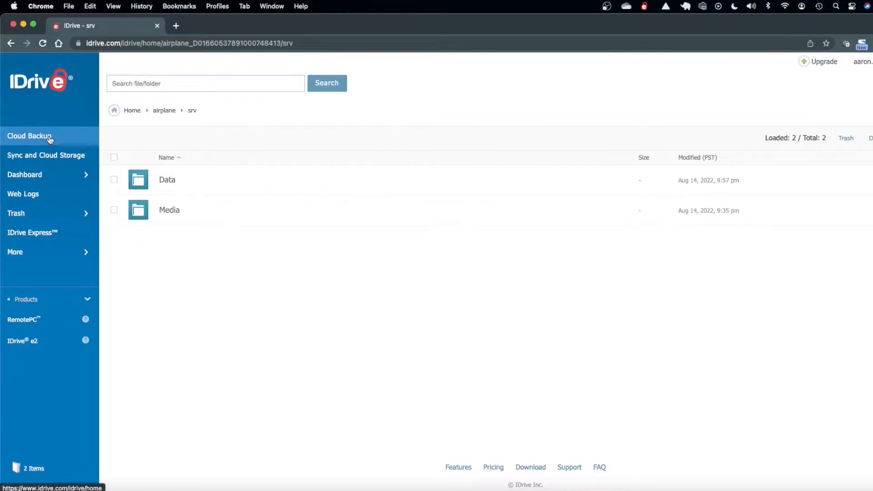
{"action": "mouse_move", "coordinate": [45, 139]}
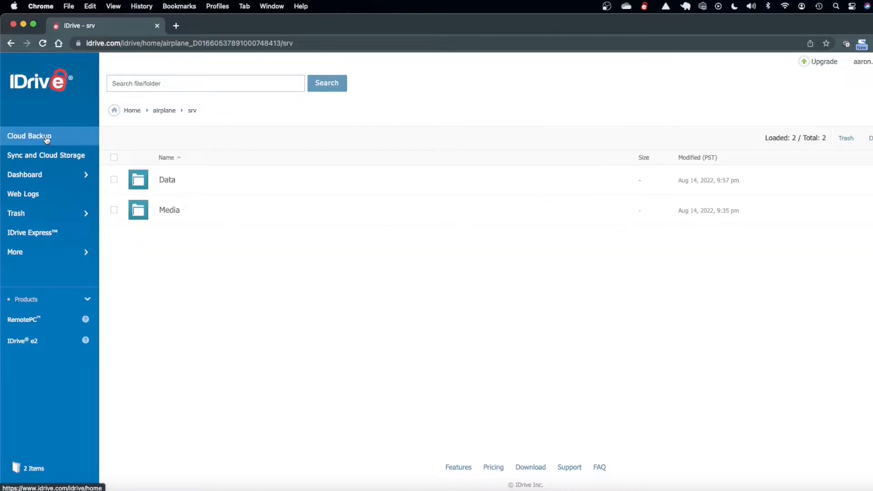
{"action": "mouse_move", "coordinate": [169, 188]}
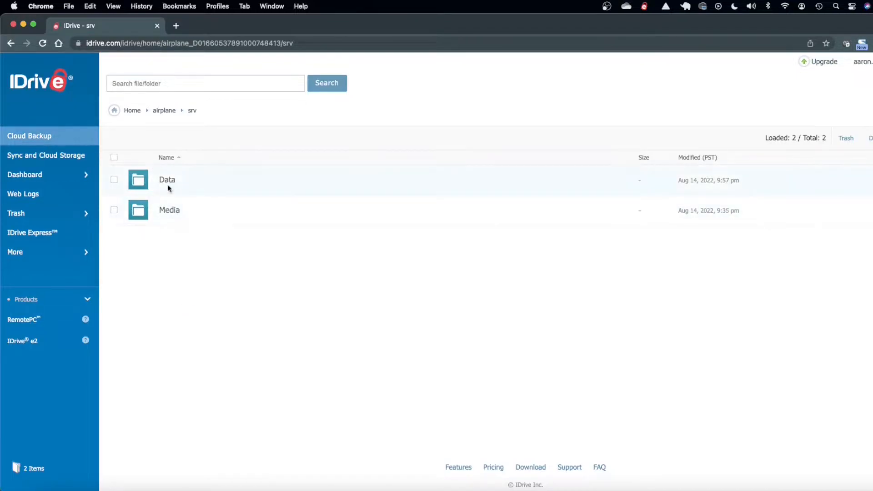
{"action": "mouse_move", "coordinate": [144, 182]}
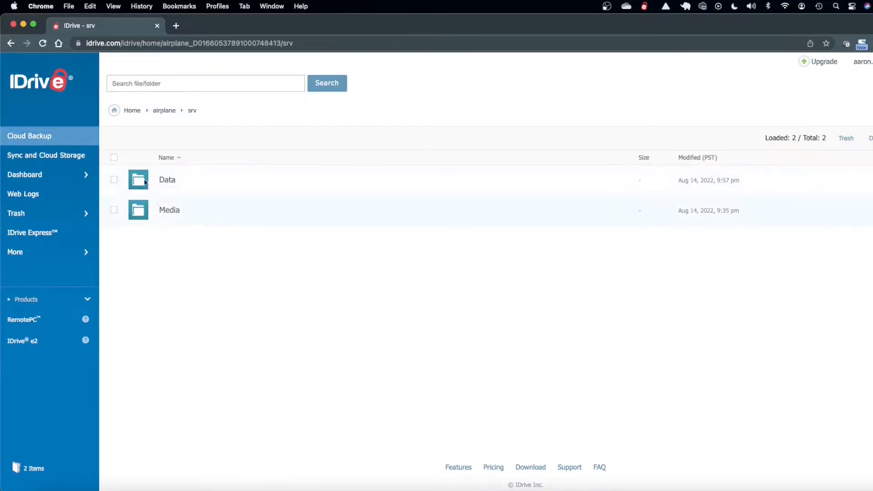
{"action": "mouse_move", "coordinate": [169, 188]}
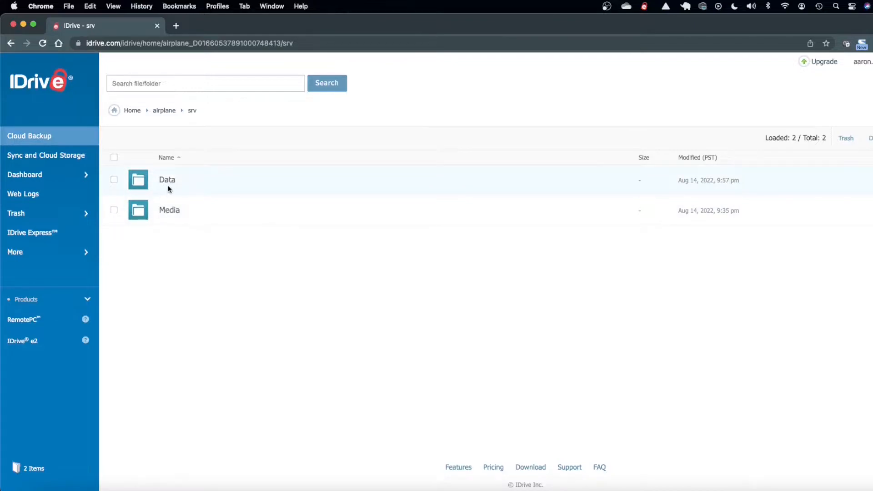
{"action": "mouse_move", "coordinate": [47, 155]}
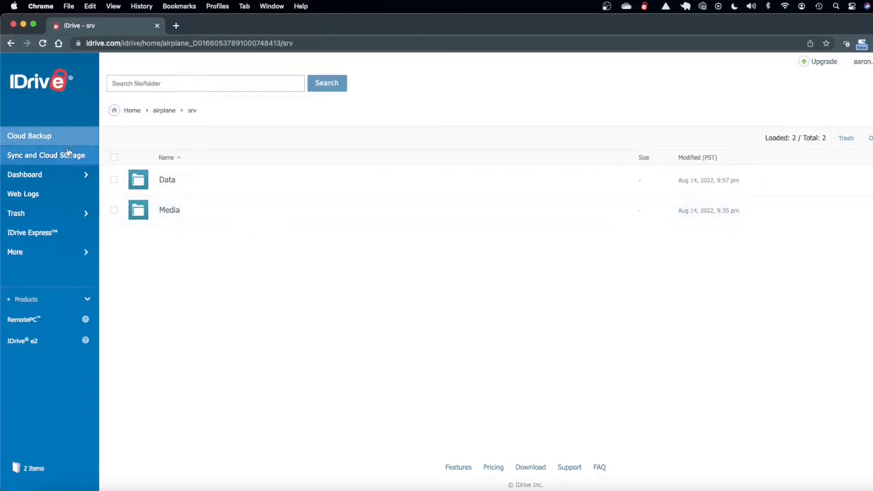
Leave airplane's srv folder and return to the backed-up device list.
{"action": "left_click", "coordinate": [29, 136]}
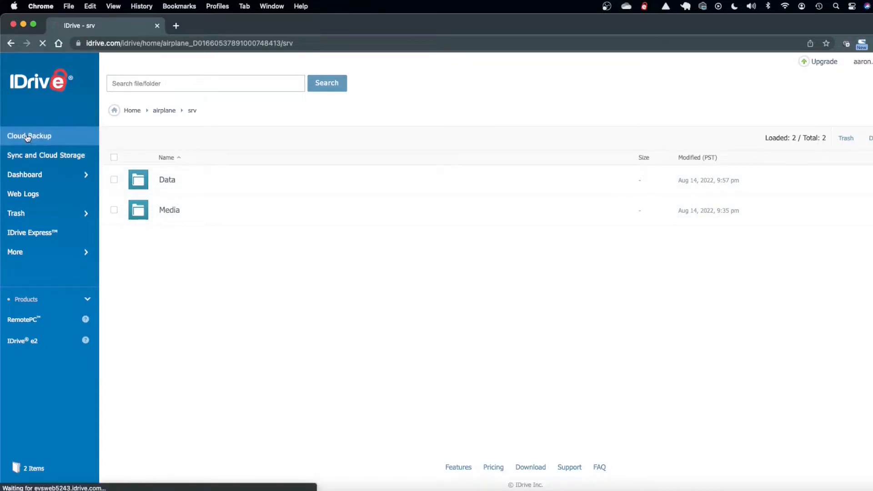
Return to the Cloud Backup home listing airplane, MAINBOX and the other devices.
{"action": "left_click", "coordinate": [132, 110]}
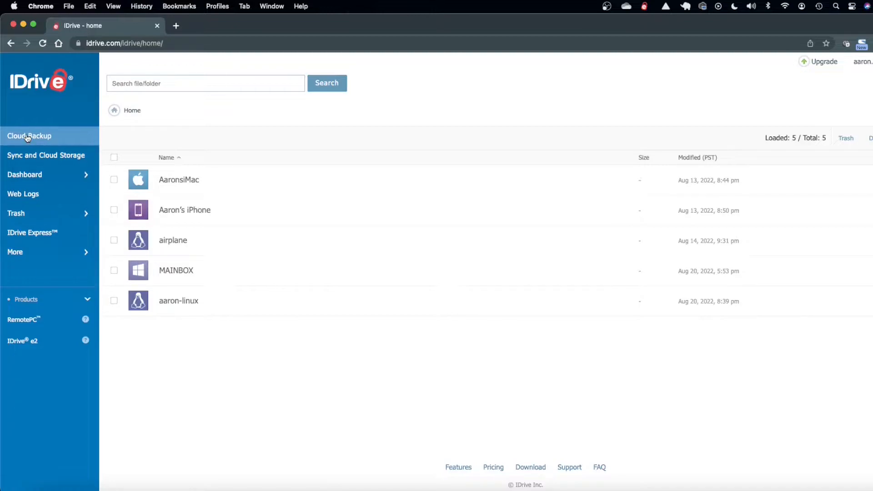
{"action": "mouse_move", "coordinate": [173, 245]}
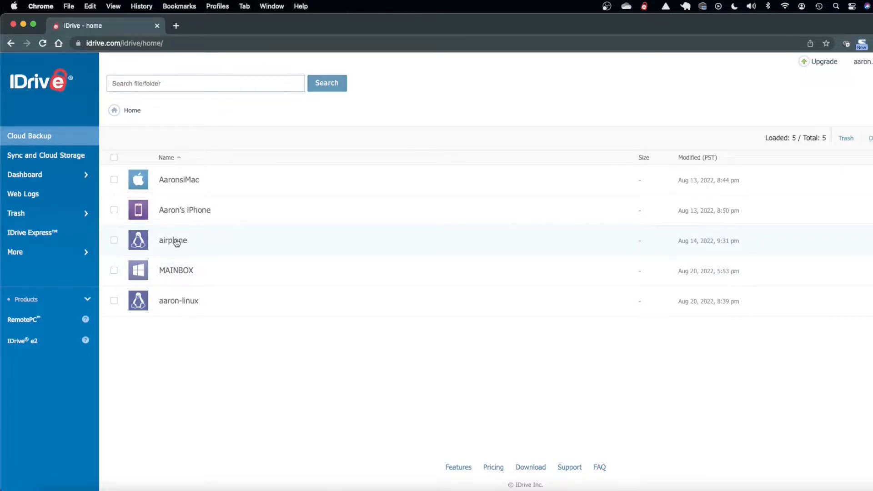
{"action": "mouse_move", "coordinate": [173, 240]}
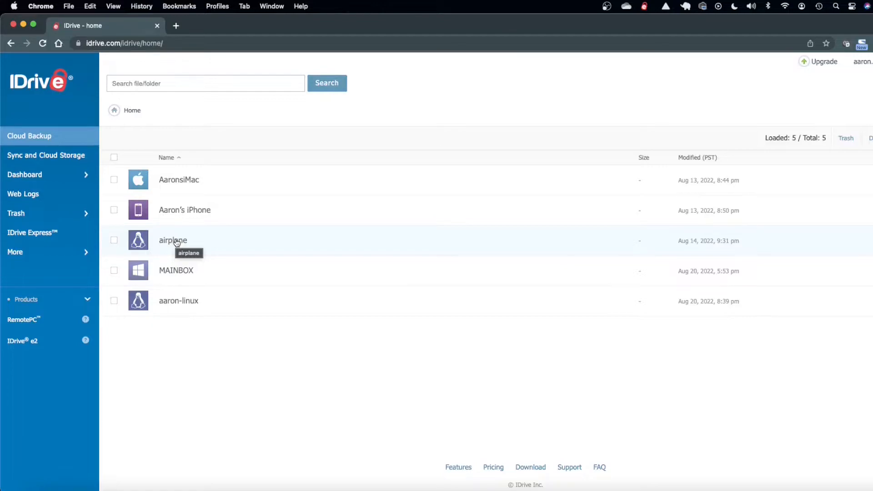
{"action": "mouse_move", "coordinate": [183, 242]}
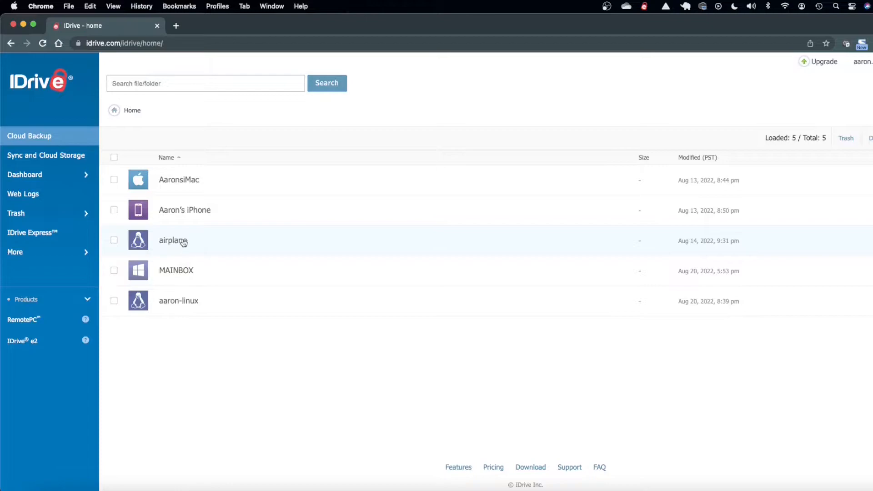
{"action": "mouse_move", "coordinate": [165, 248]}
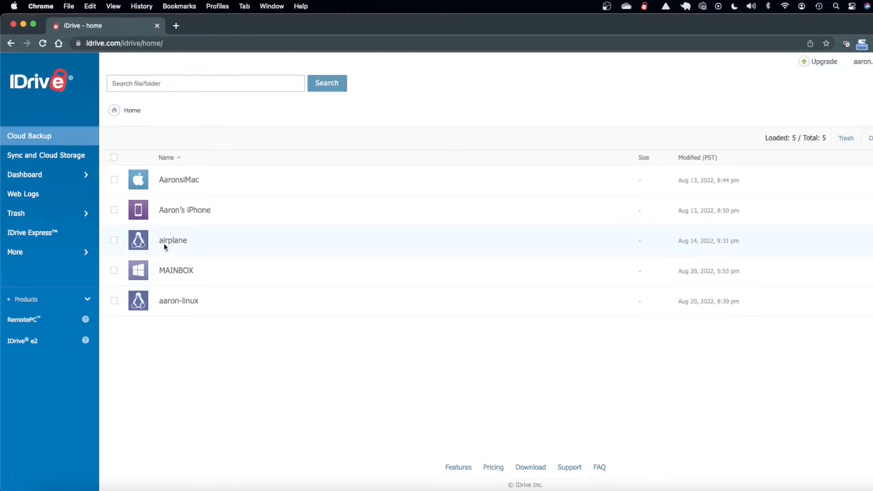
{"action": "mouse_move", "coordinate": [184, 210]}
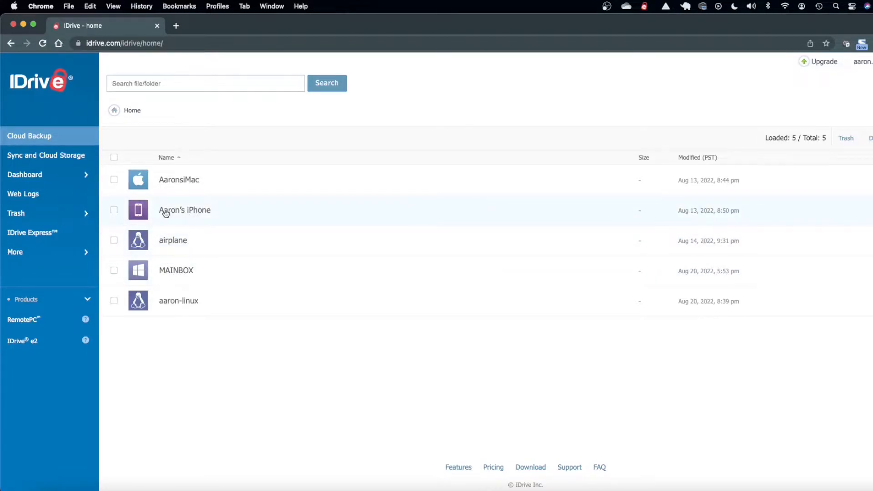
Browse the iPhone backup, return to the device list, and expand Shared and Timeline.
{"action": "left_click", "coordinate": [184, 210]}
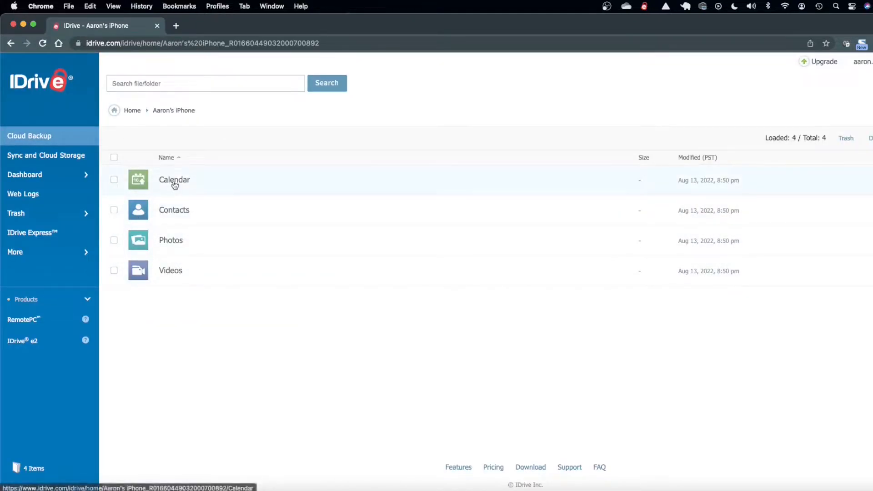
{"action": "mouse_move", "coordinate": [69, 139]}
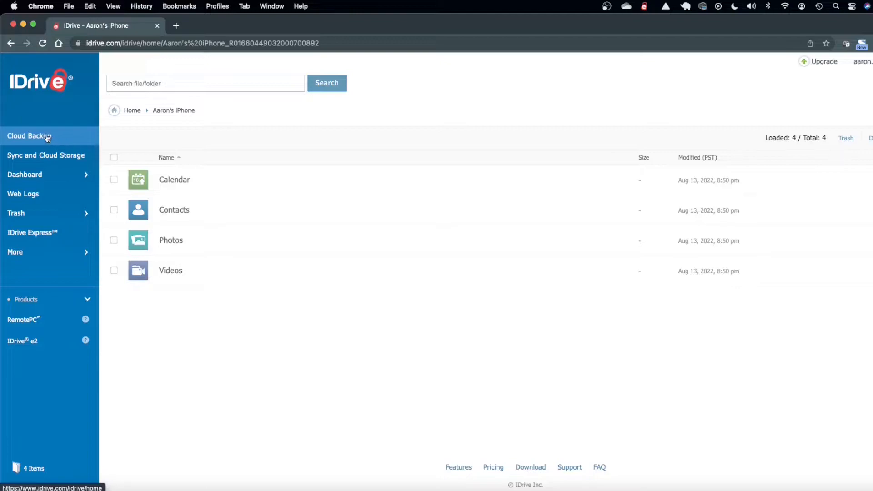
{"action": "left_click", "coordinate": [29, 136]}
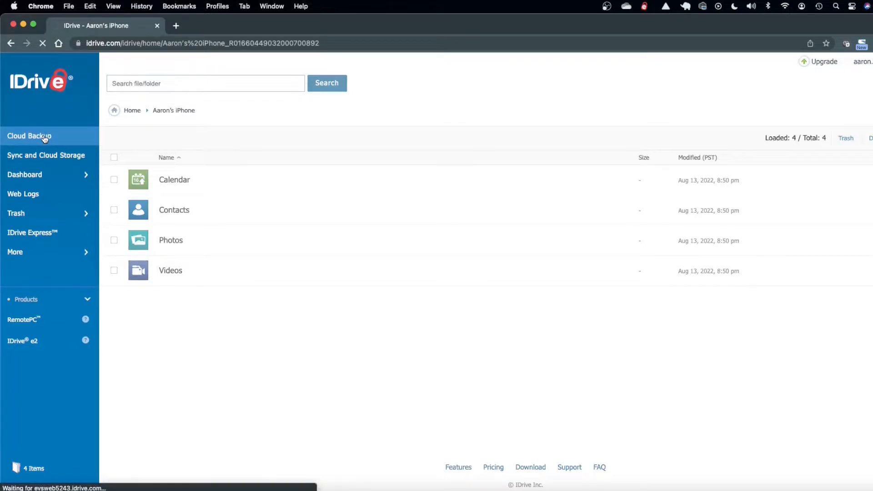
{"action": "left_click", "coordinate": [132, 110]}
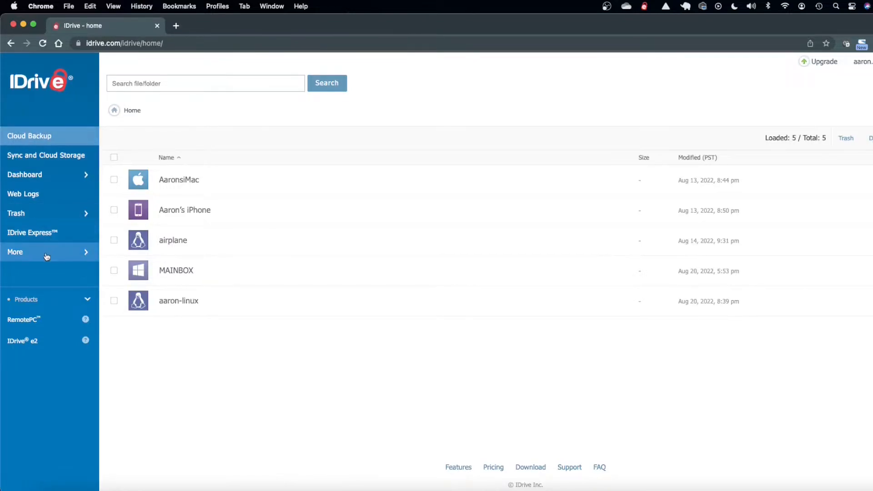
{"action": "left_click", "coordinate": [47, 251]}
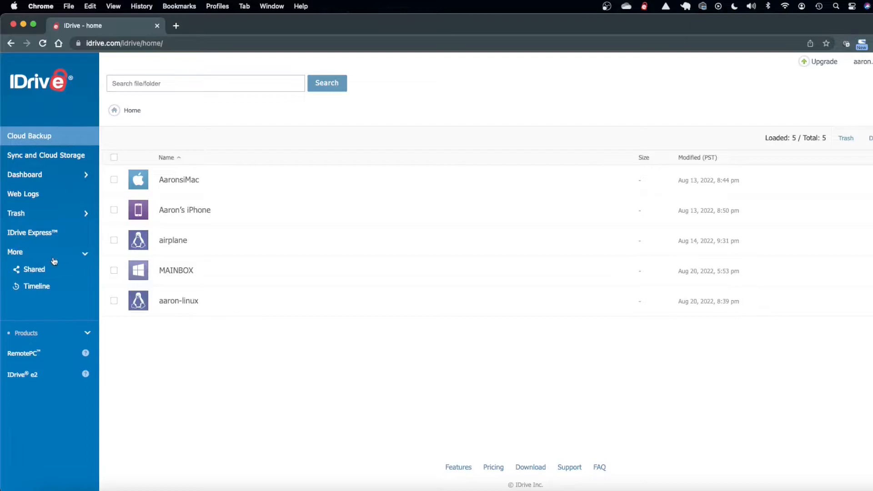
{"action": "mouse_move", "coordinate": [37, 286]}
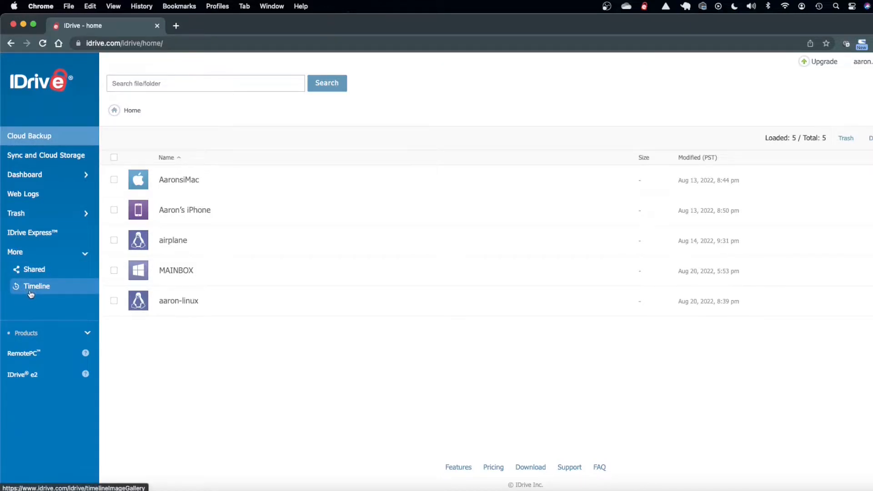
{"action": "mouse_move", "coordinate": [192, 132]}
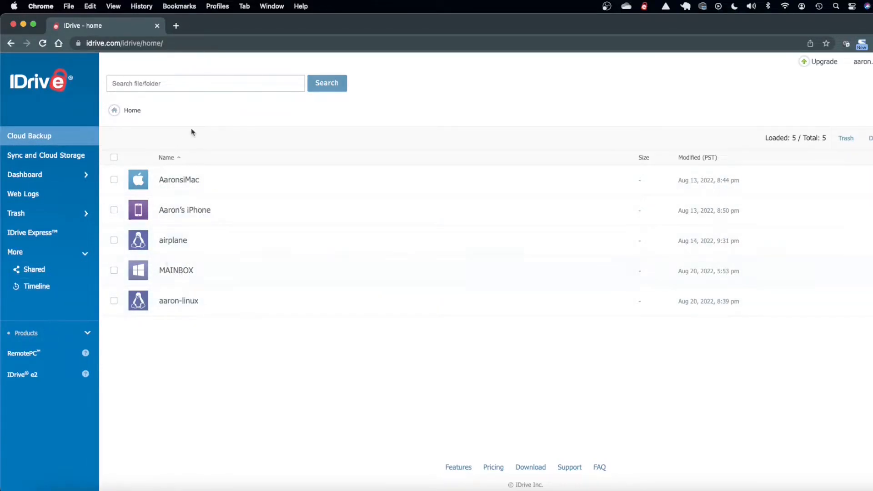
{"action": "mouse_move", "coordinate": [202, 312]}
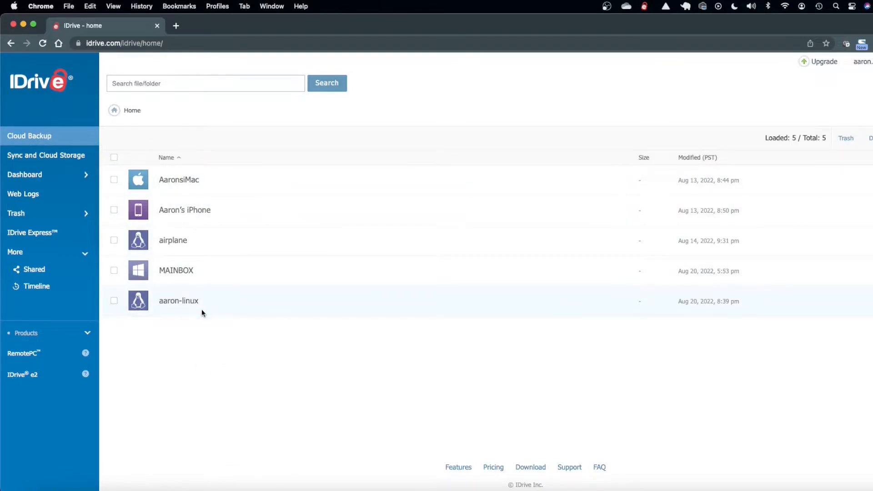
{"action": "mouse_move", "coordinate": [176, 273]}
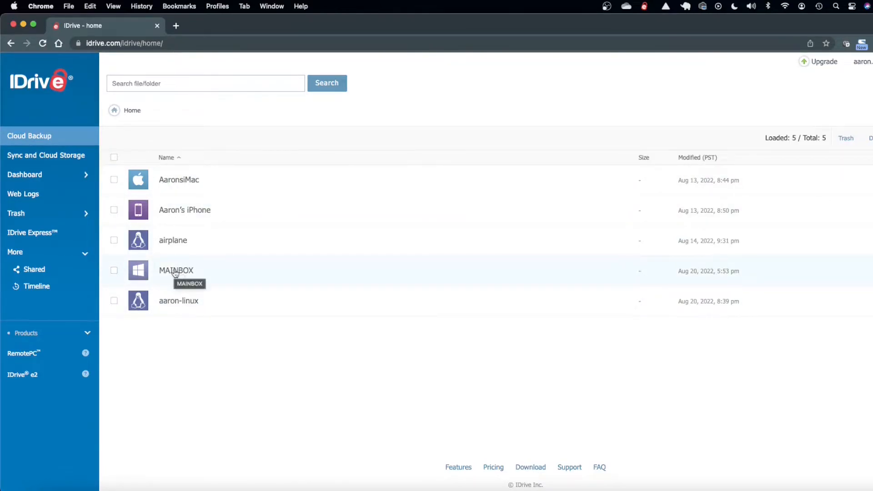
{"action": "left_click", "coordinate": [176, 270]}
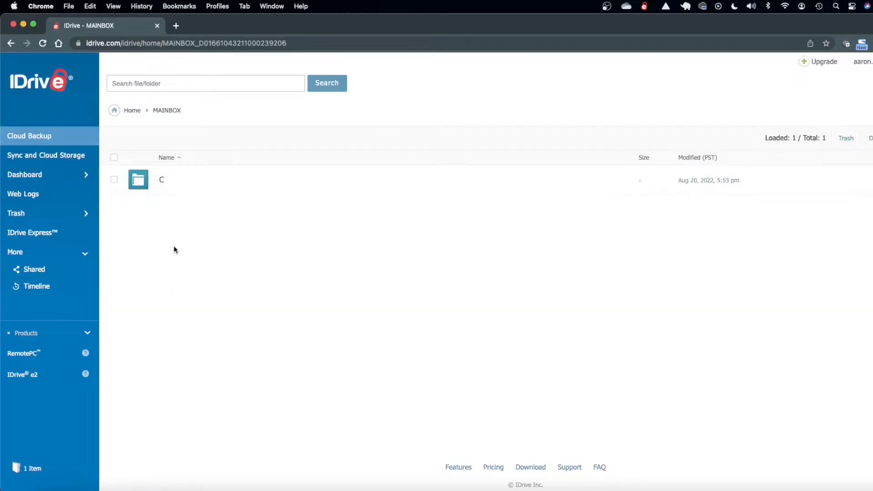
{"action": "mouse_move", "coordinate": [172, 211]}
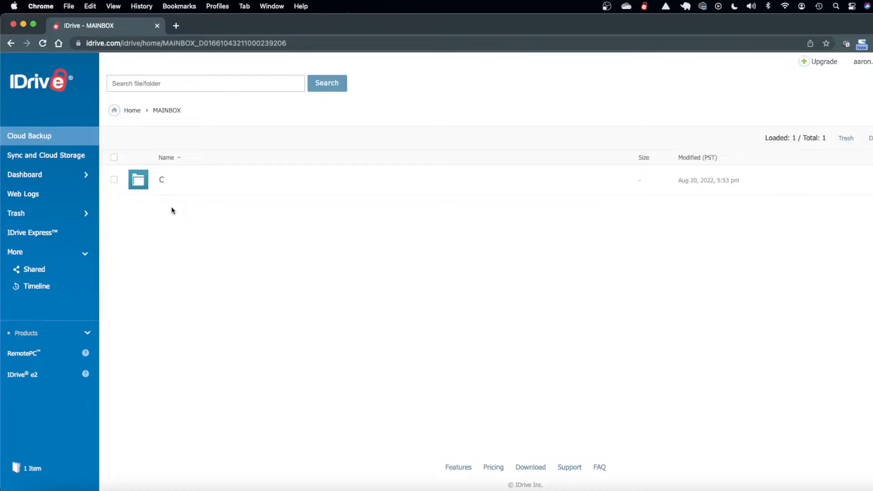
{"action": "mouse_move", "coordinate": [183, 207]}
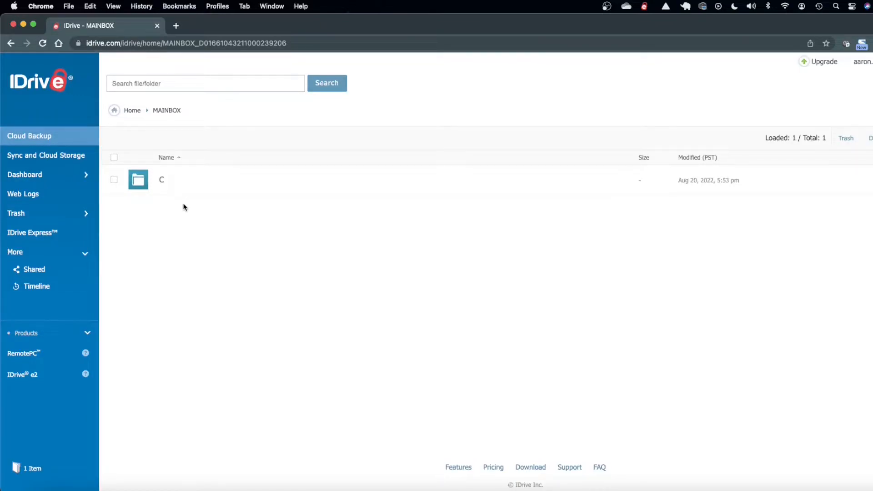
{"action": "mouse_move", "coordinate": [189, 191]}
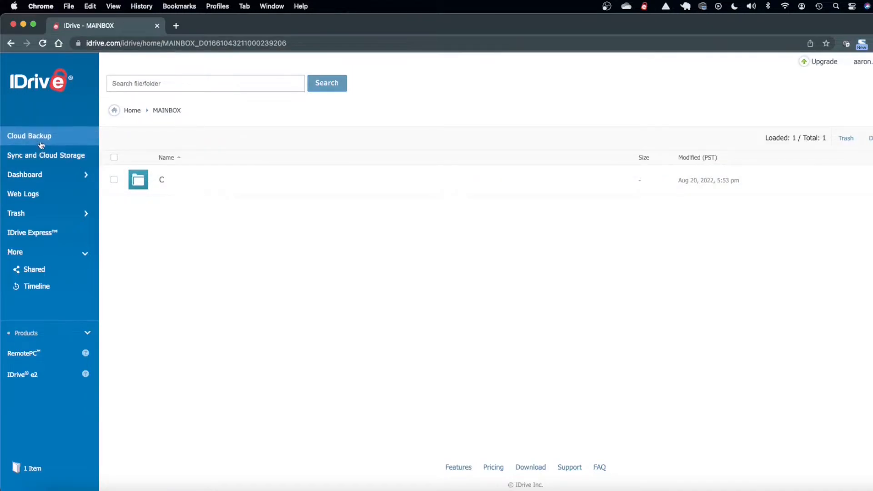
{"action": "left_click", "coordinate": [132, 109]}
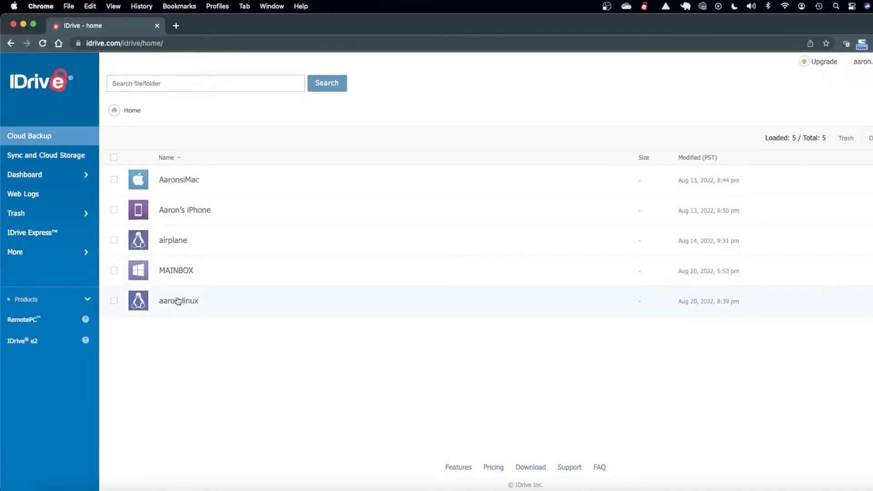
{"action": "left_click", "coordinate": [178, 301]}
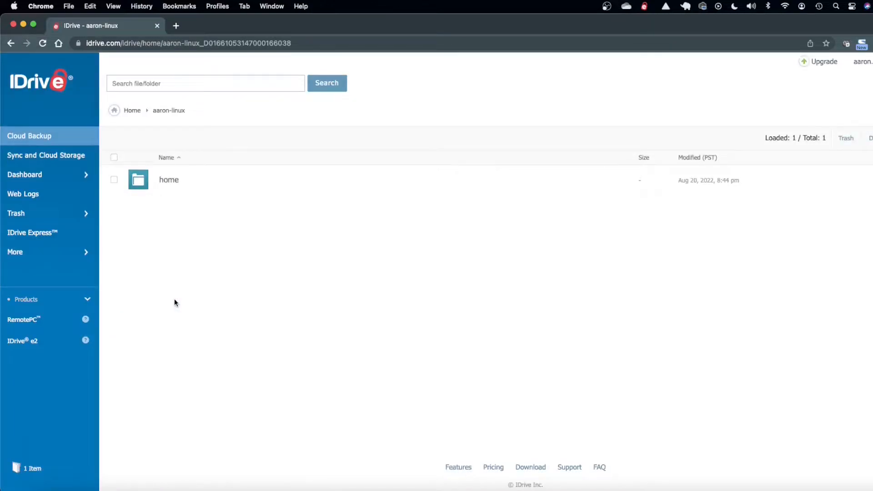
{"action": "mouse_move", "coordinate": [159, 266]}
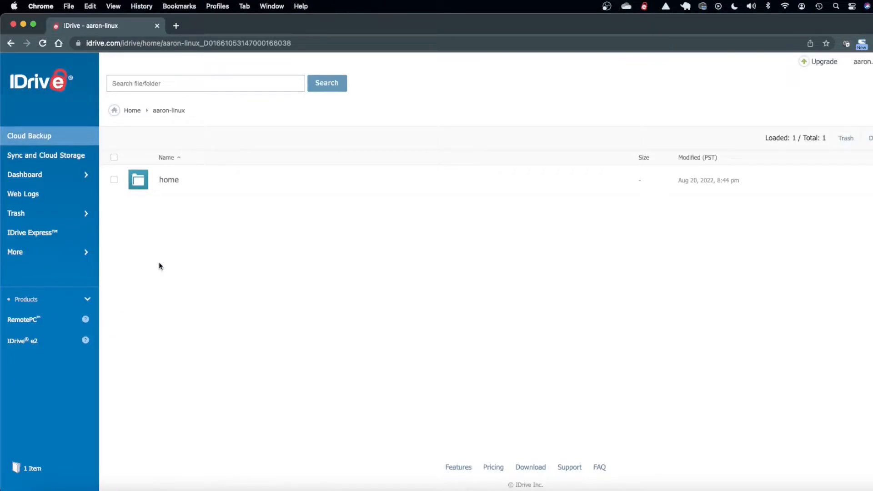
{"action": "mouse_move", "coordinate": [105, 171]}
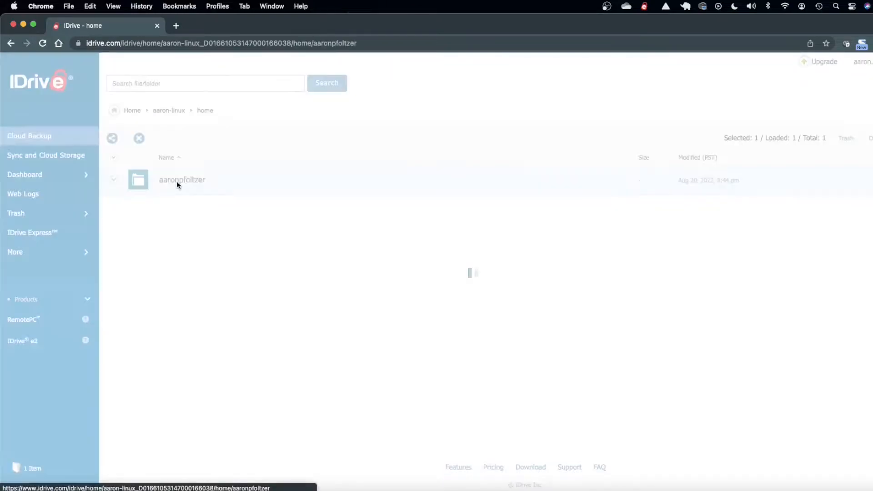
{"action": "left_click", "coordinate": [29, 136]}
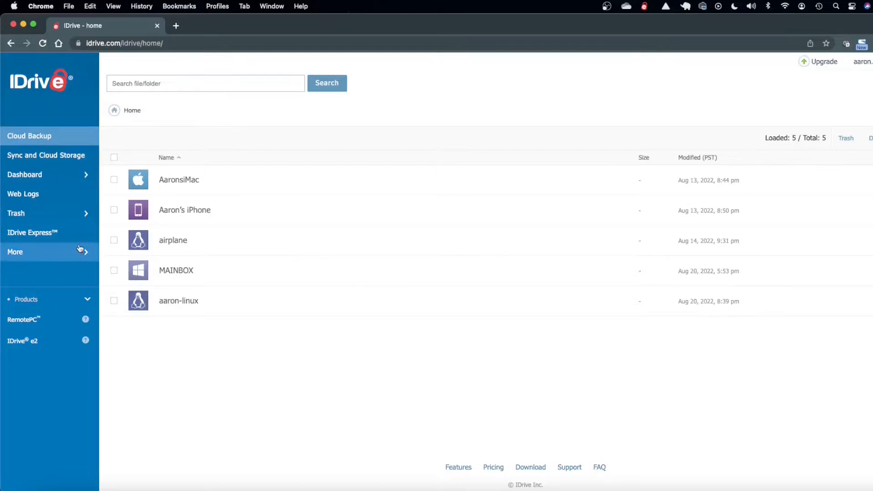
{"action": "mouse_move", "coordinate": [49, 179]}
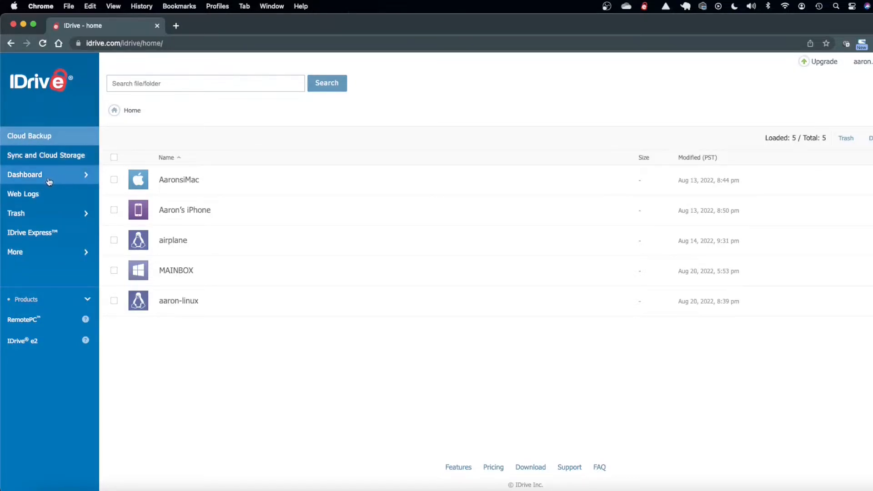
{"action": "mouse_move", "coordinate": [44, 176]}
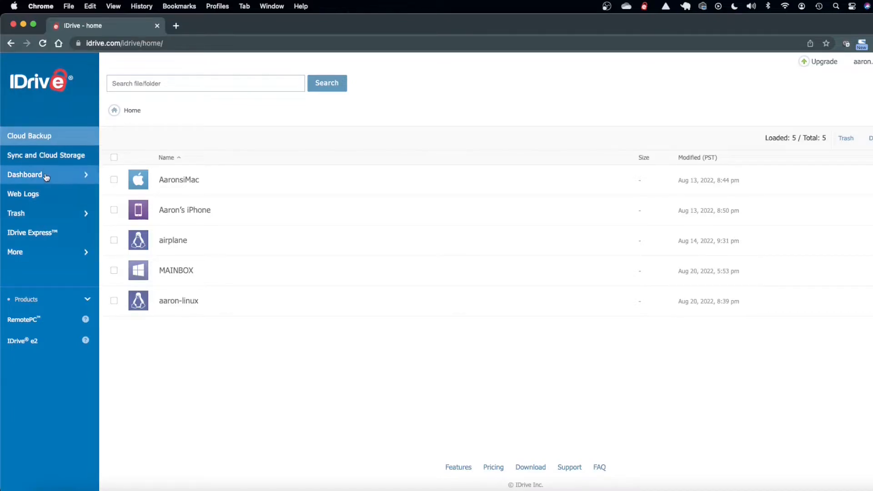
Open Dashboard > Computers to see the four machines and their backup status.
{"action": "left_click", "coordinate": [24, 174]}
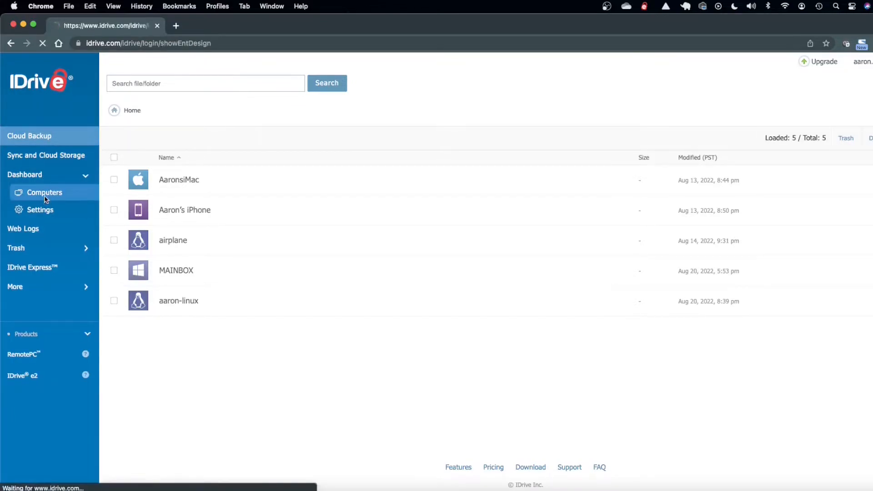
{"action": "left_click", "coordinate": [44, 192]}
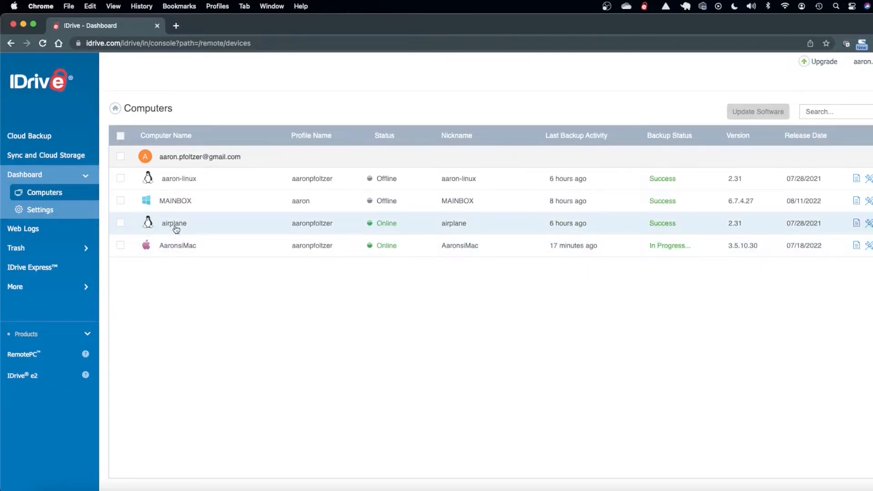
{"action": "mouse_move", "coordinate": [176, 201]}
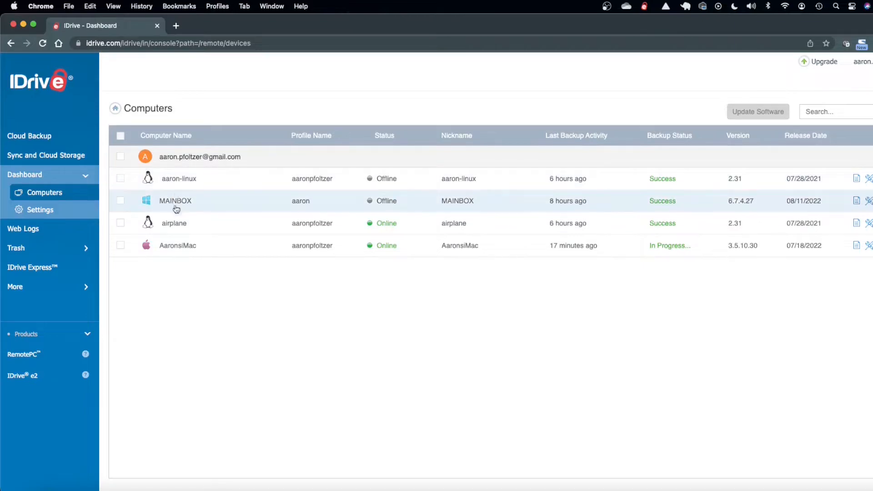
{"action": "mouse_move", "coordinate": [197, 192]}
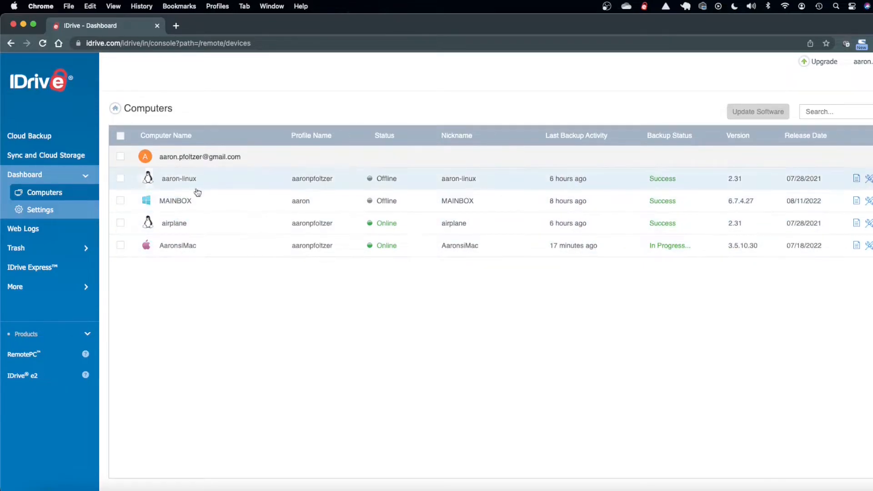
{"action": "mouse_move", "coordinate": [203, 211]}
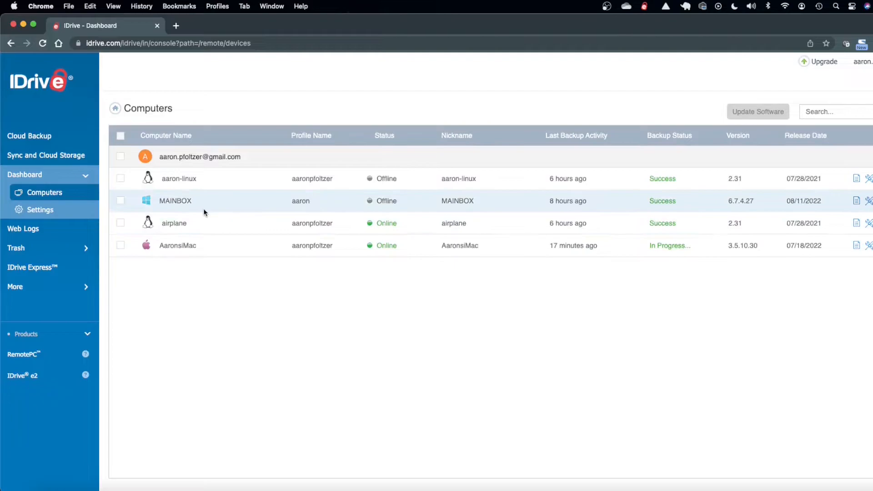
{"action": "mouse_move", "coordinate": [665, 240]}
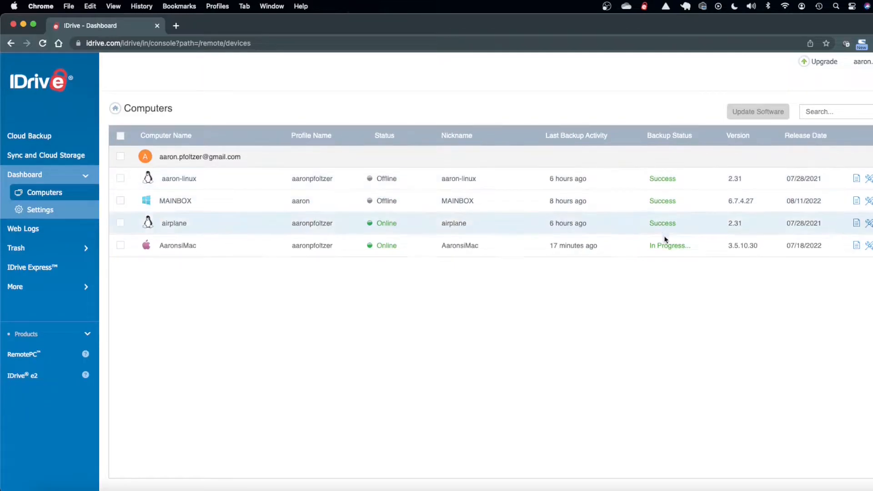
{"action": "mouse_move", "coordinate": [172, 233]}
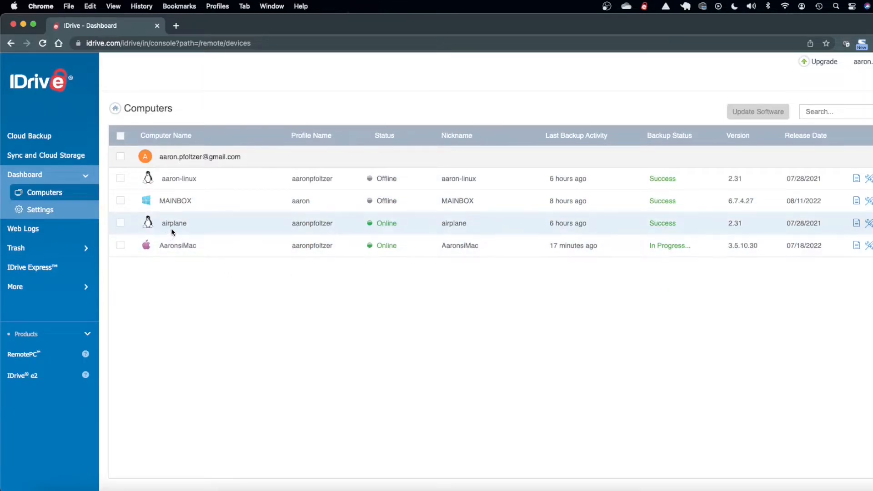
Open airplane's remote console and view its daily 00:00:00 backup schedule.
{"action": "left_click", "coordinate": [174, 223]}
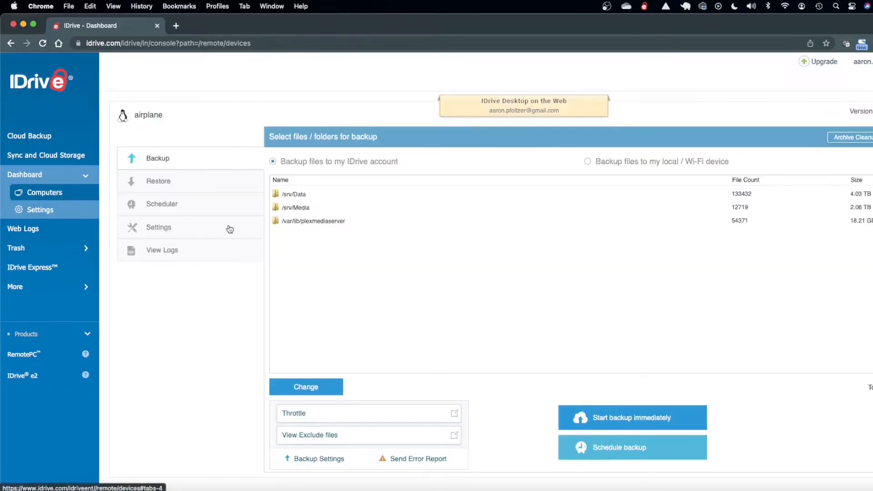
{"action": "mouse_move", "coordinate": [207, 305]}
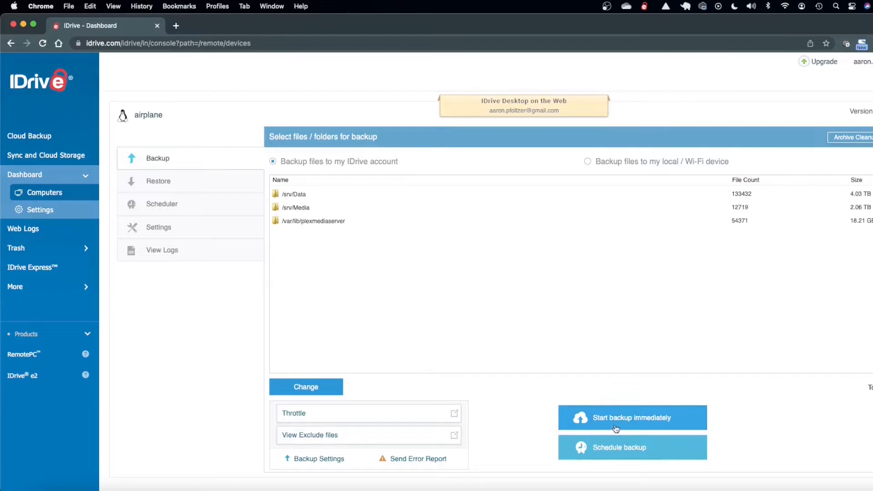
{"action": "mouse_move", "coordinate": [450, 353]}
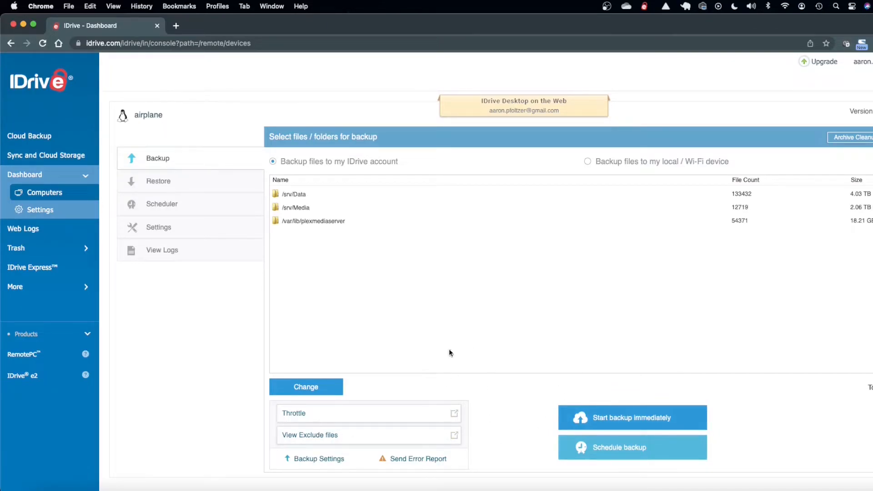
{"action": "mouse_move", "coordinate": [600, 418]}
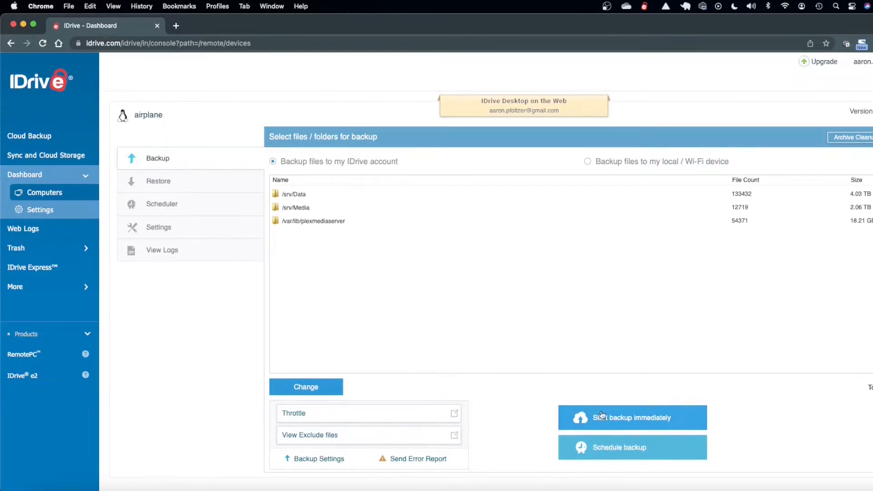
{"action": "mouse_move", "coordinate": [595, 347]}
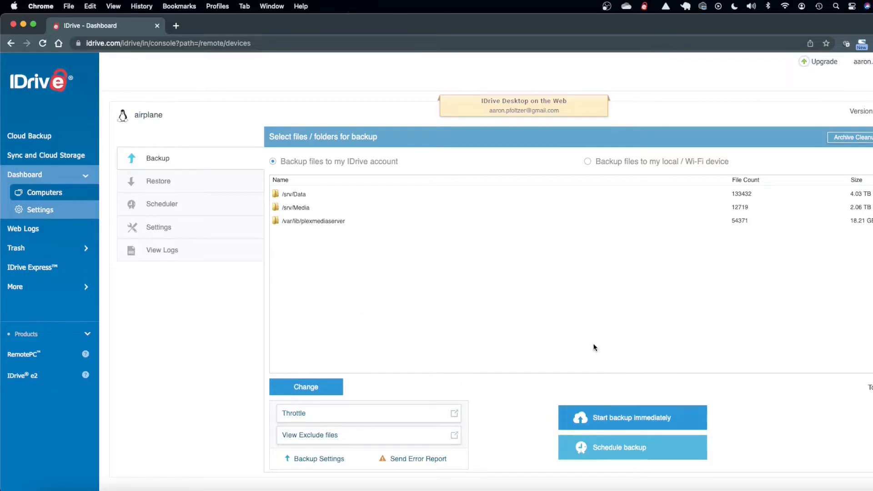
{"action": "left_click", "coordinate": [632, 447]}
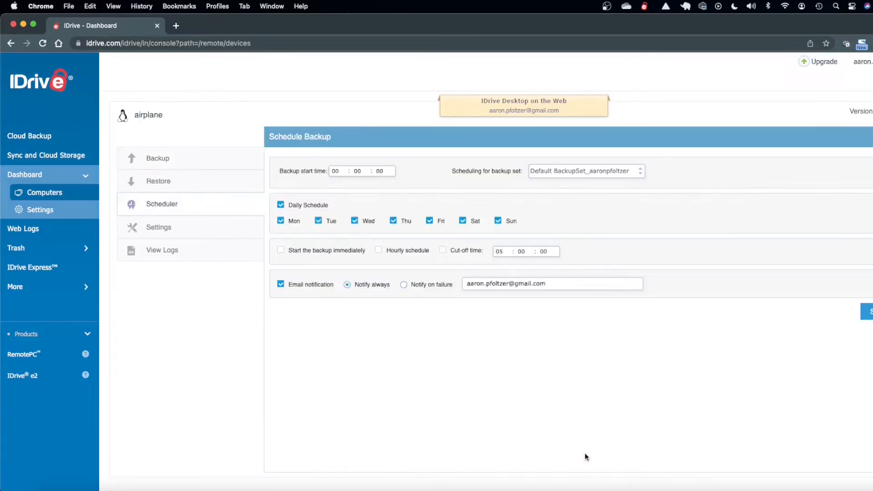
{"action": "mouse_move", "coordinate": [273, 213]}
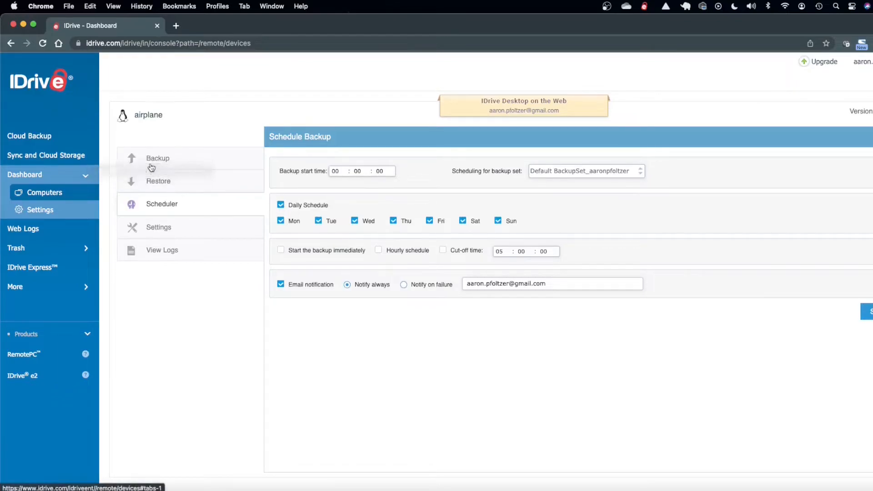
Open airplane's Backup Settings showing automatic updates and 5% failure thresholds.
{"action": "left_click", "coordinate": [157, 158]}
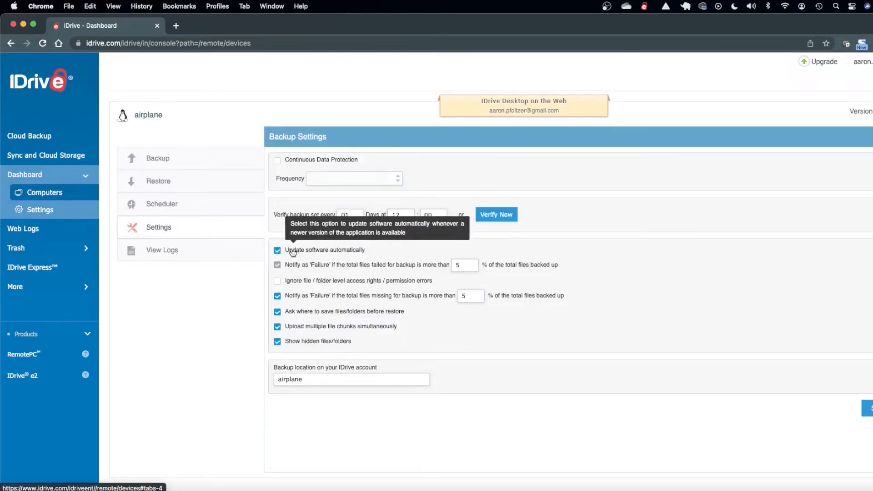
{"action": "mouse_move", "coordinate": [349, 300]}
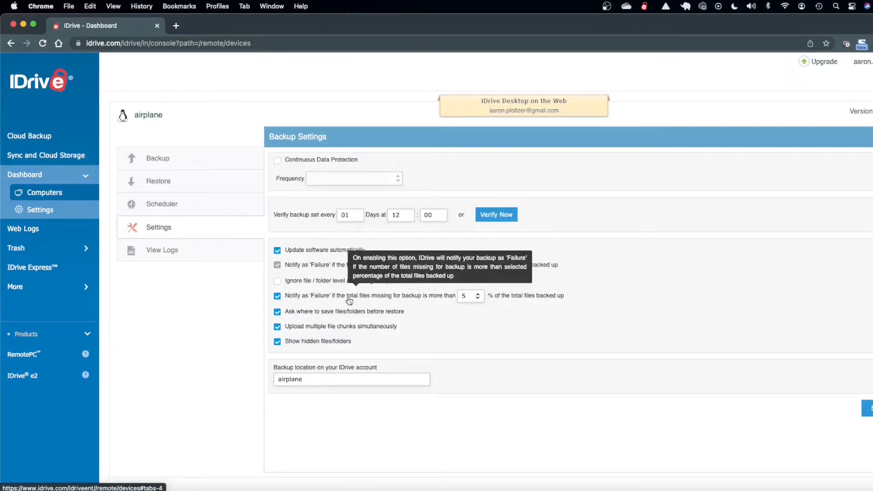
{"action": "mouse_move", "coordinate": [382, 284]}
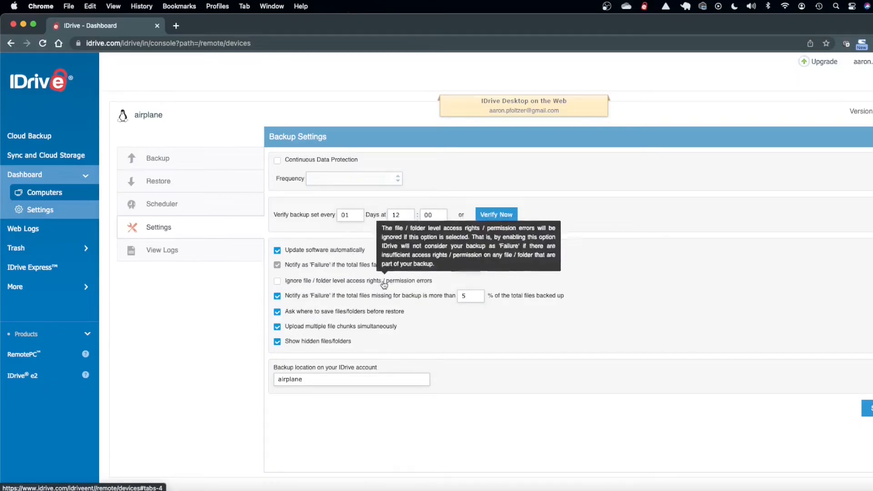
{"action": "mouse_move", "coordinate": [160, 247]}
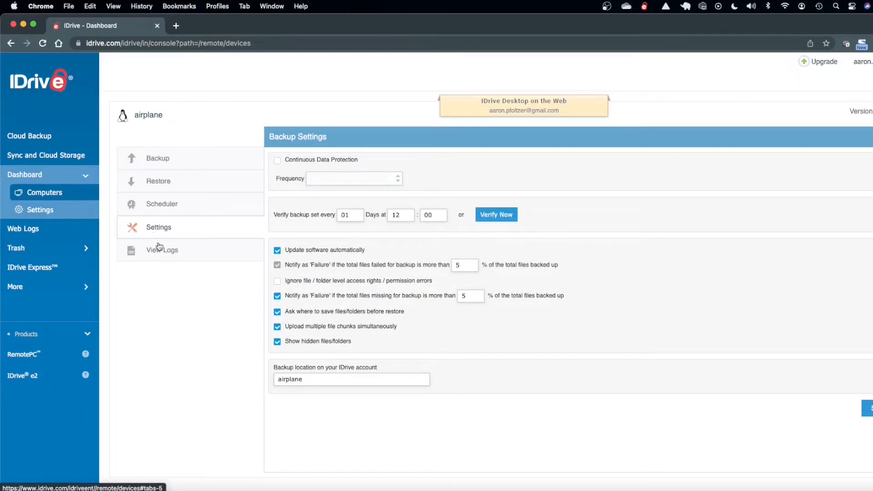
Review airplane's activity log, then return to its three-folder backup selection.
{"action": "left_click", "coordinate": [162, 250]}
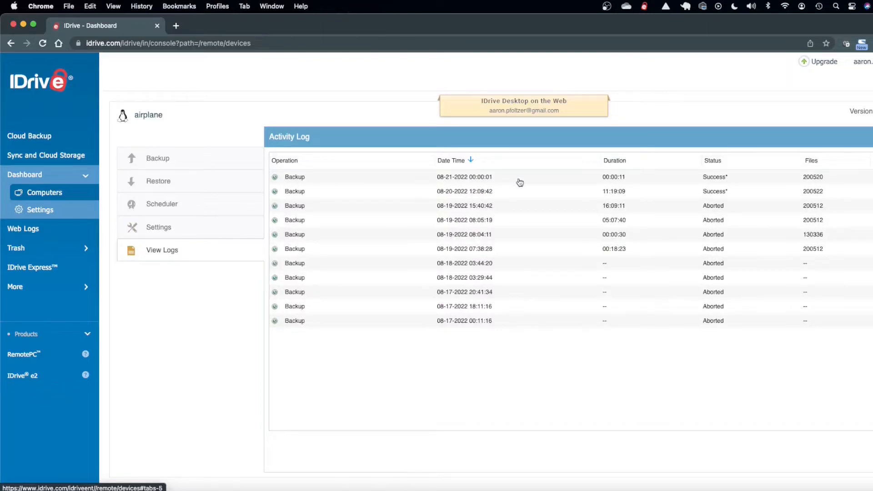
{"action": "mouse_move", "coordinate": [340, 182]}
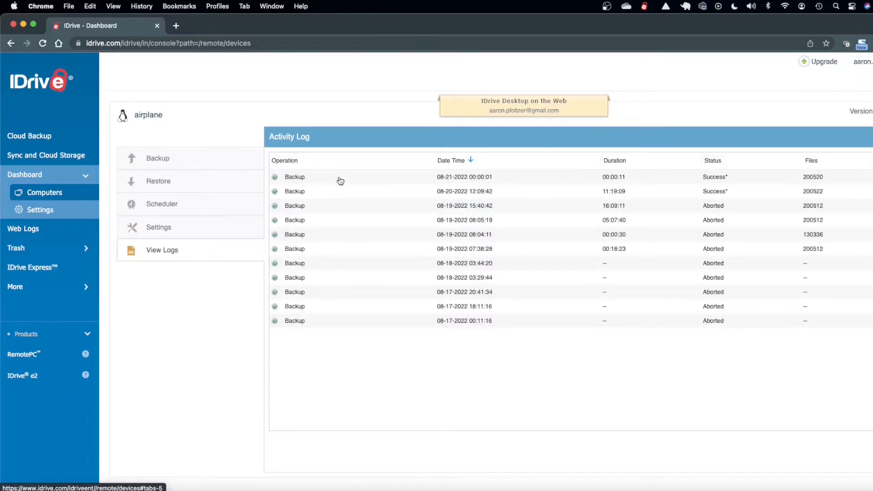
{"action": "left_click", "coordinate": [158, 158]}
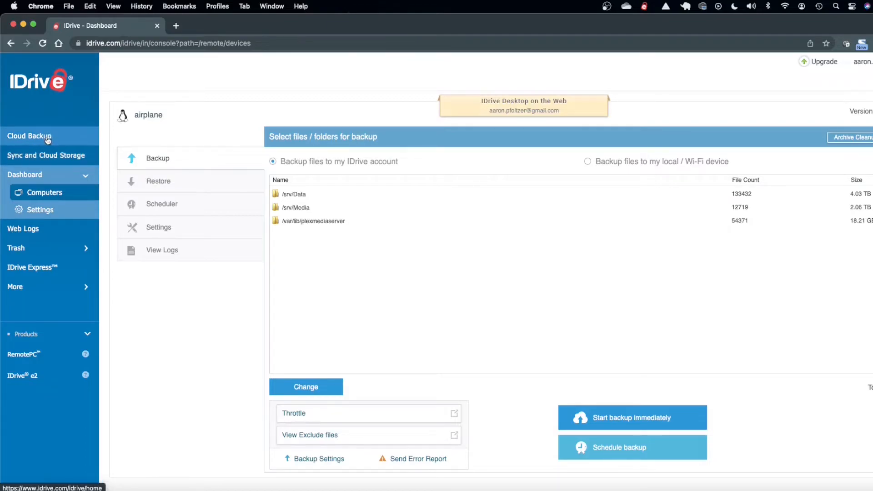
{"action": "mouse_move", "coordinate": [45, 155]}
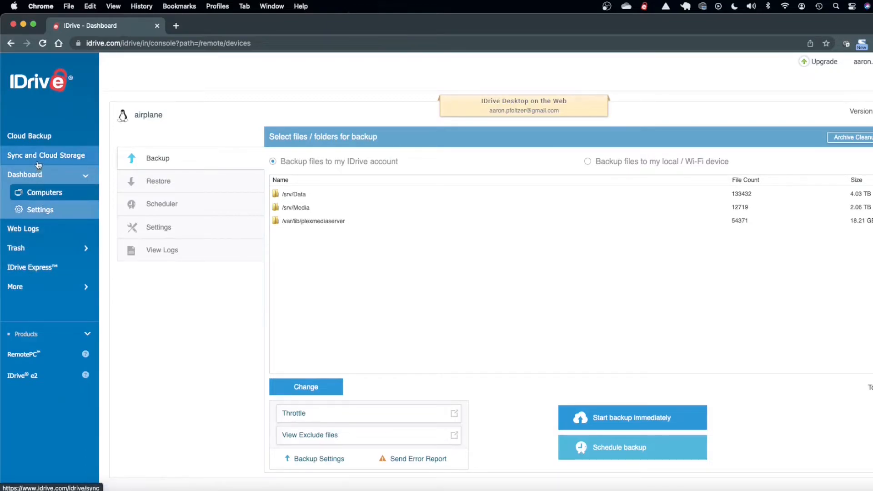
{"action": "left_click", "coordinate": [46, 155]}
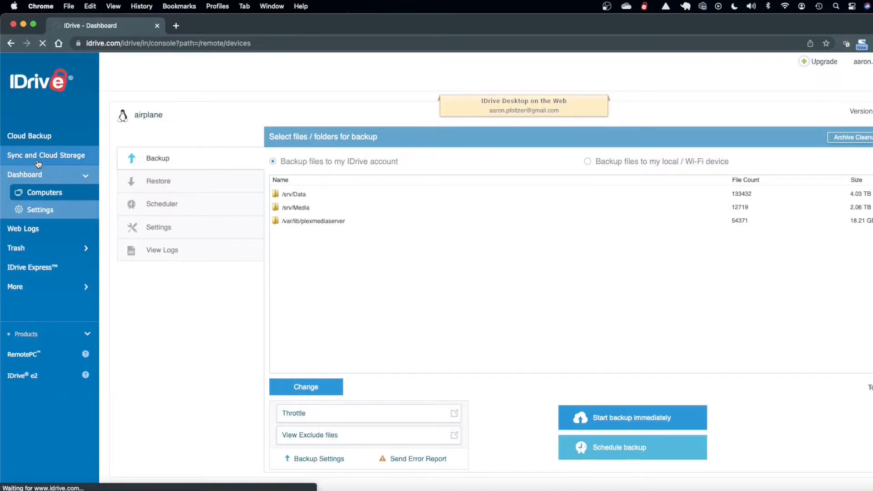
{"action": "left_click", "coordinate": [45, 155]}
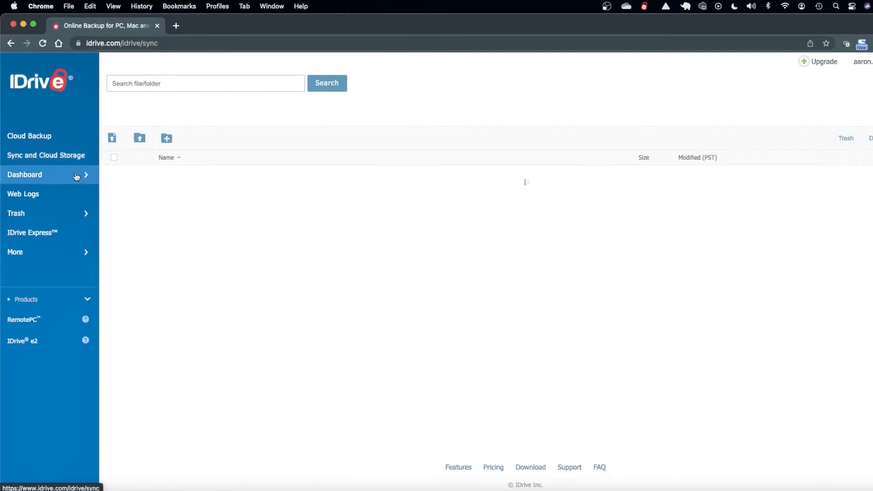
{"action": "left_click", "coordinate": [45, 154]}
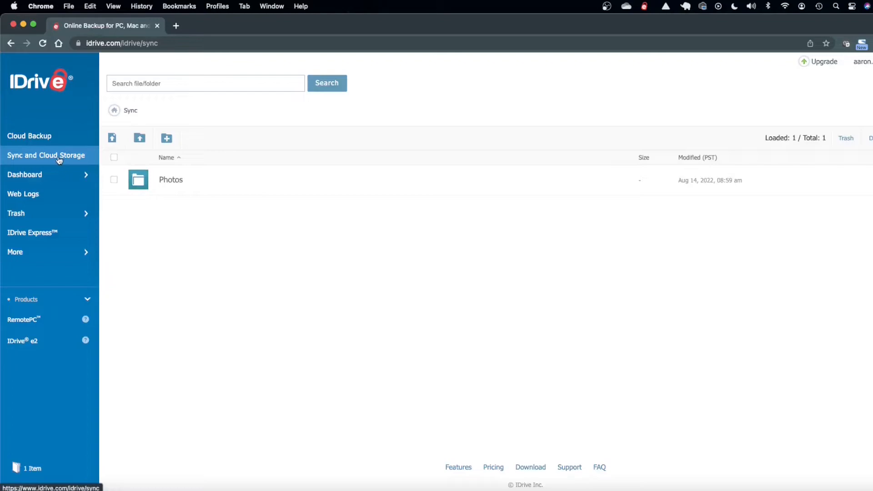
{"action": "mouse_move", "coordinate": [170, 180]}
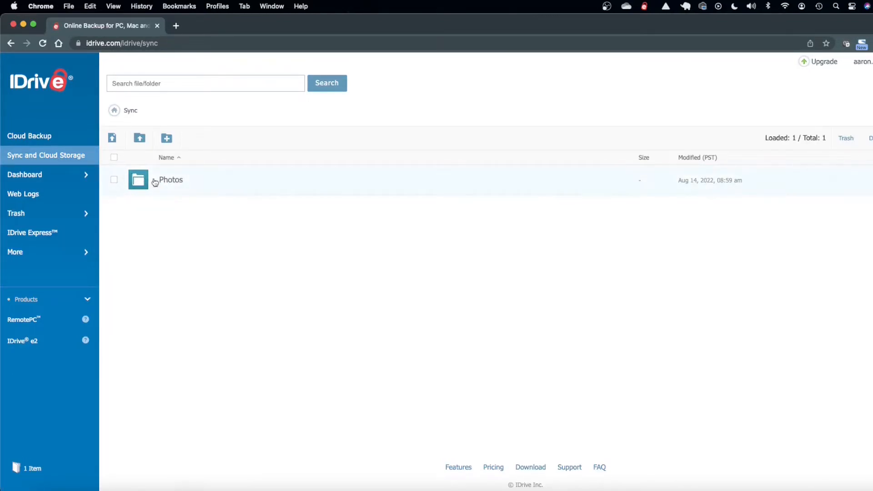
{"action": "mouse_move", "coordinate": [174, 182]}
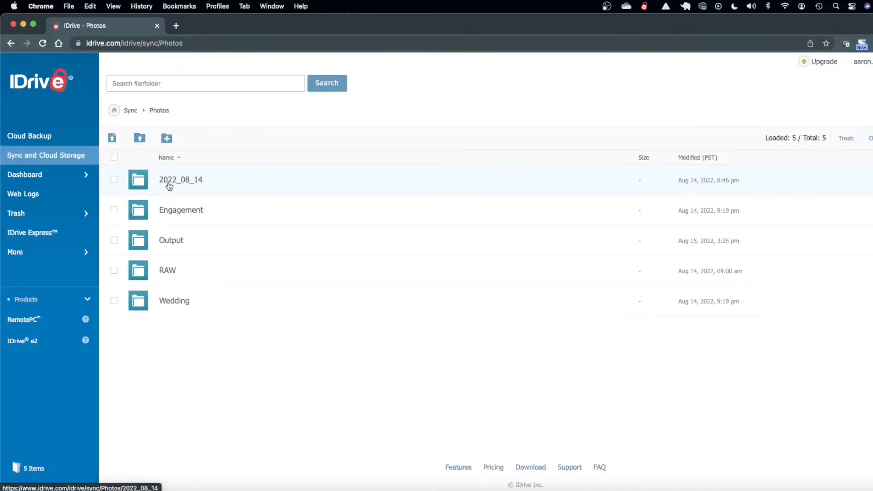
{"action": "mouse_move", "coordinate": [45, 158]}
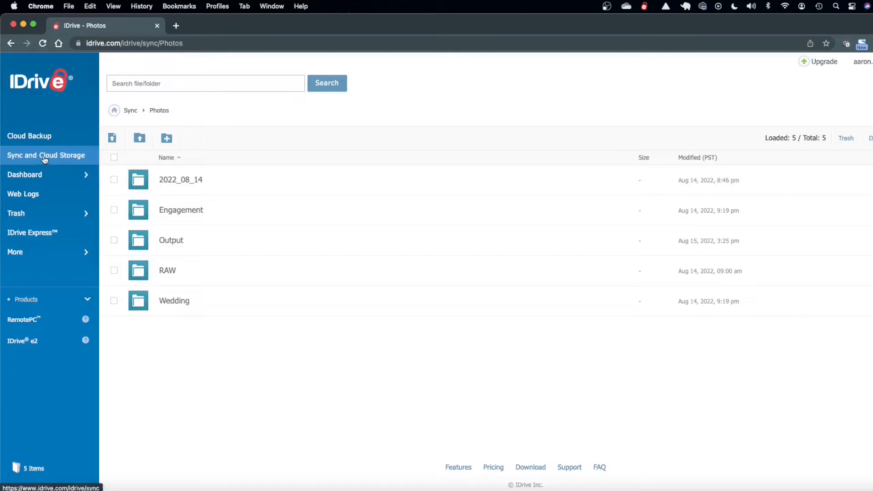
{"action": "left_click", "coordinate": [45, 156]}
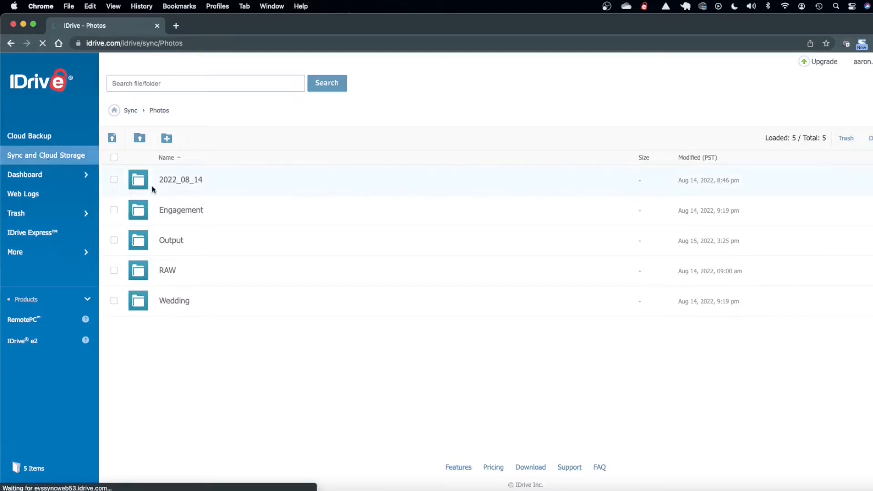
{"action": "left_click", "coordinate": [131, 110]}
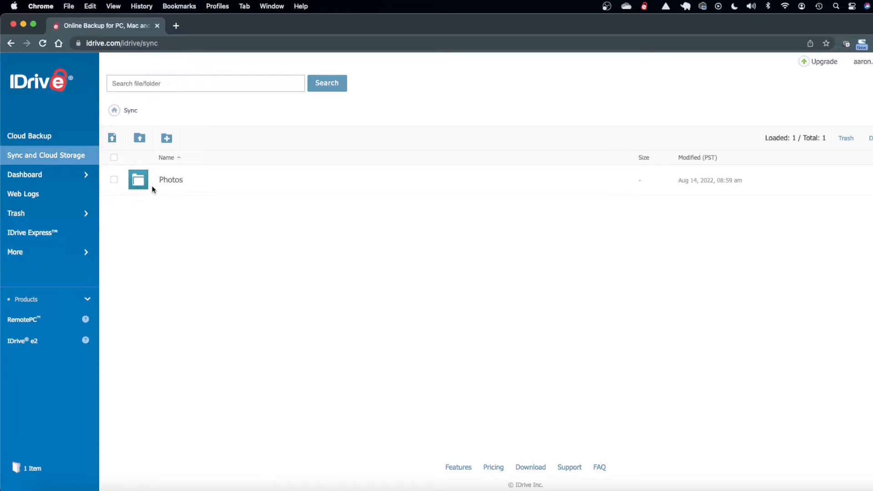
{"action": "mouse_move", "coordinate": [171, 180]}
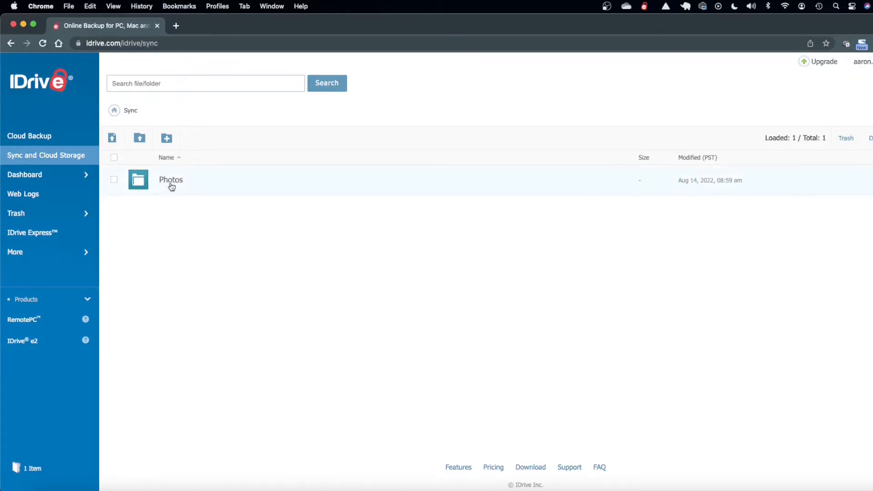
{"action": "mouse_move", "coordinate": [204, 191]}
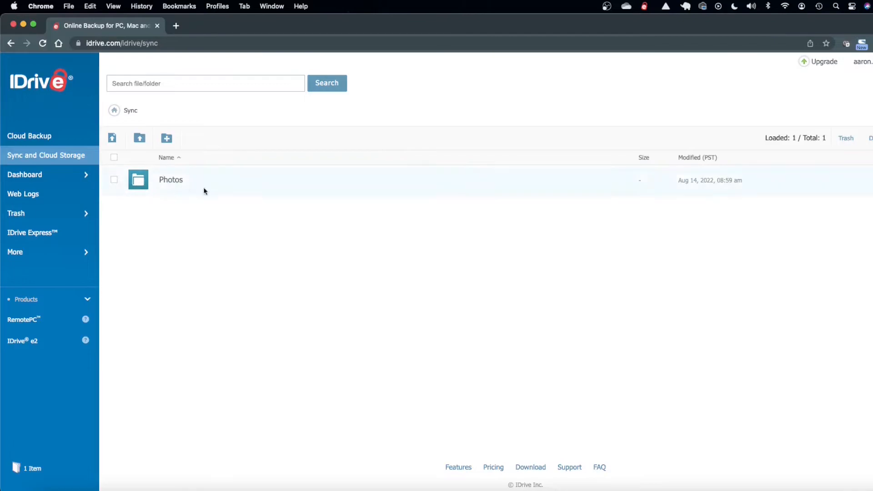
{"action": "mouse_move", "coordinate": [172, 250]}
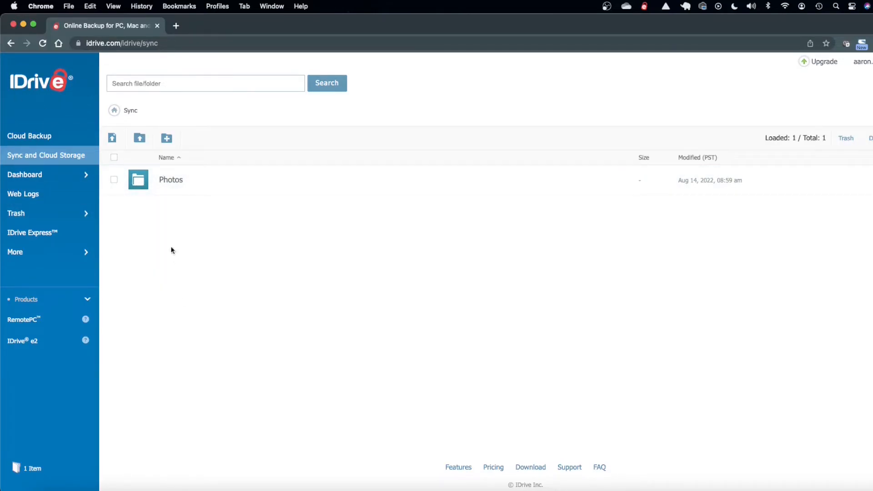
{"action": "mouse_move", "coordinate": [188, 240]}
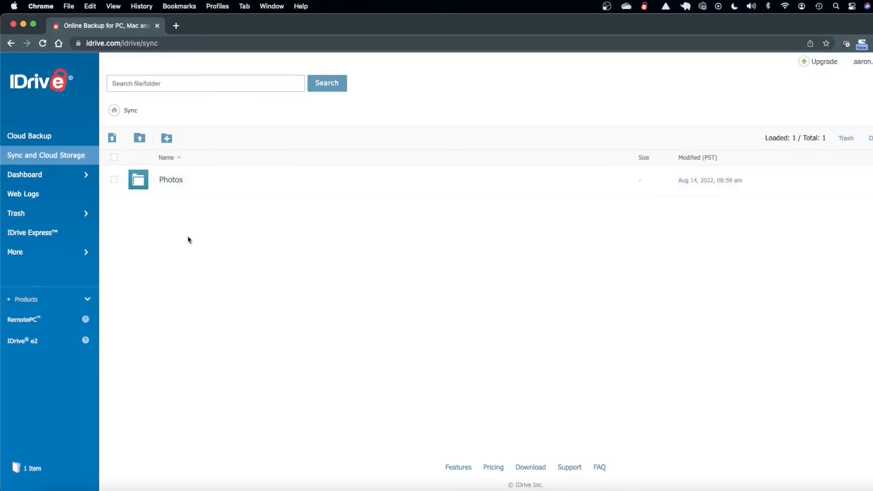
{"action": "mouse_move", "coordinate": [226, 257]}
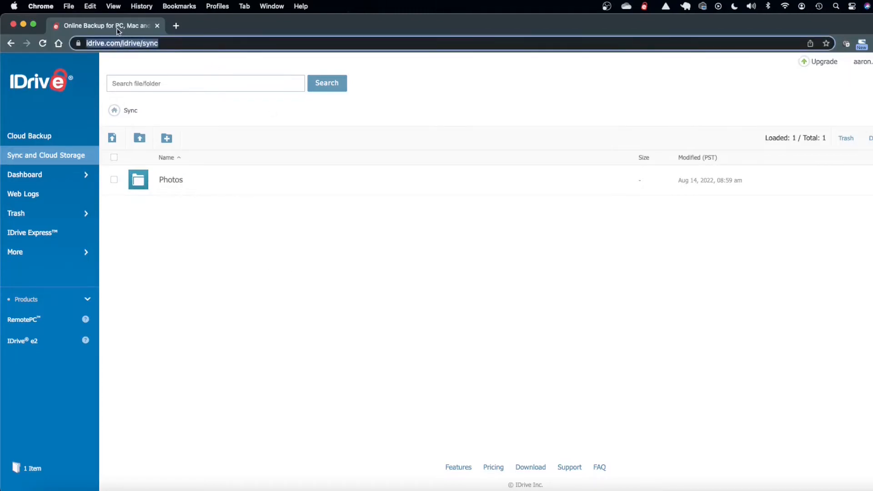
List the scripts in /opt/IDriveForLinux/scripts with ls and type ./account_setting.pl.
{"action": "left_click", "coordinate": [142, 43]}
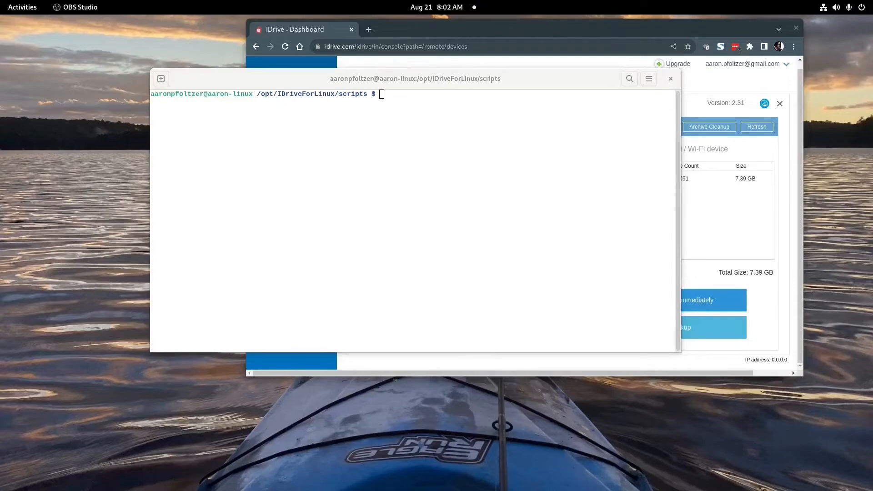
{"action": "mouse_move", "coordinate": [319, 91]}
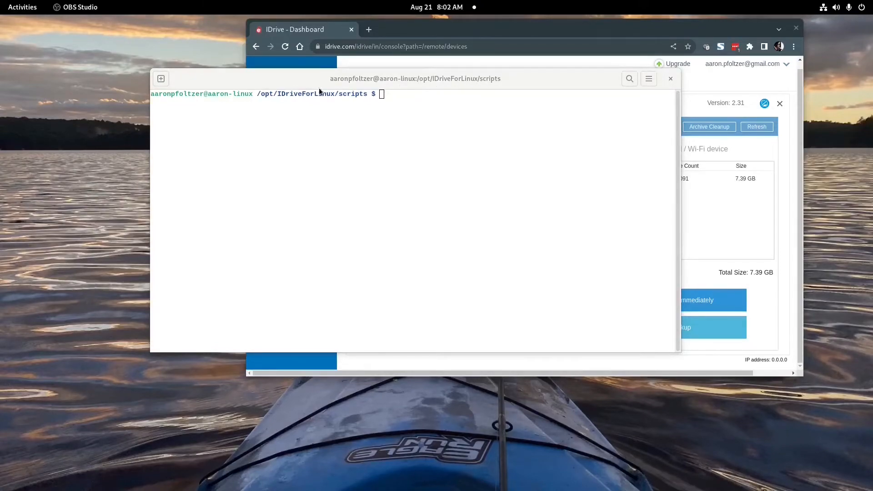
{"action": "mouse_move", "coordinate": [395, 109]}
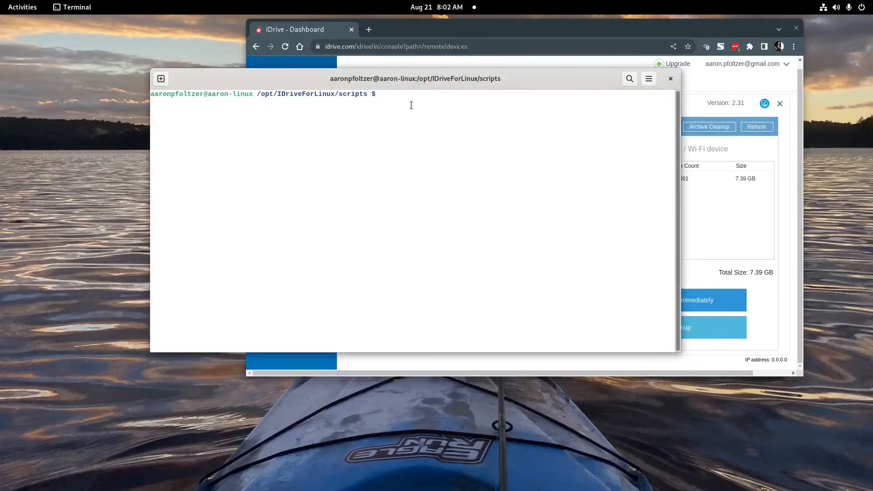
{"action": "type", "text": "ls"}
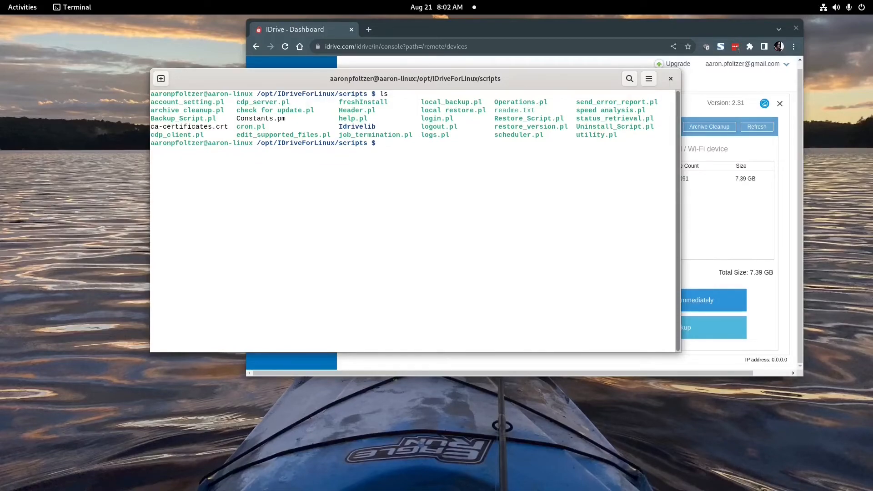
{"action": "type", "text": "./account_setting.pl"}
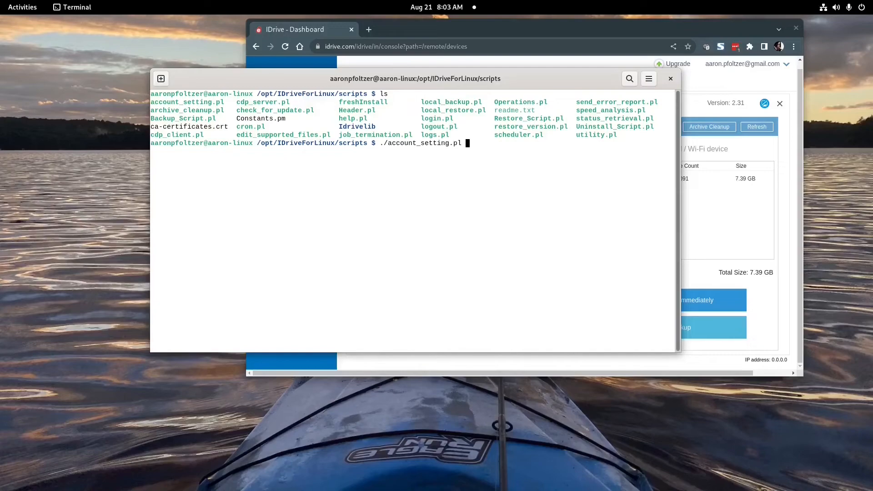
Run account_setting.pl, view its editable settings menu, and exit with option 19.
{"action": "key", "text": "Return"}
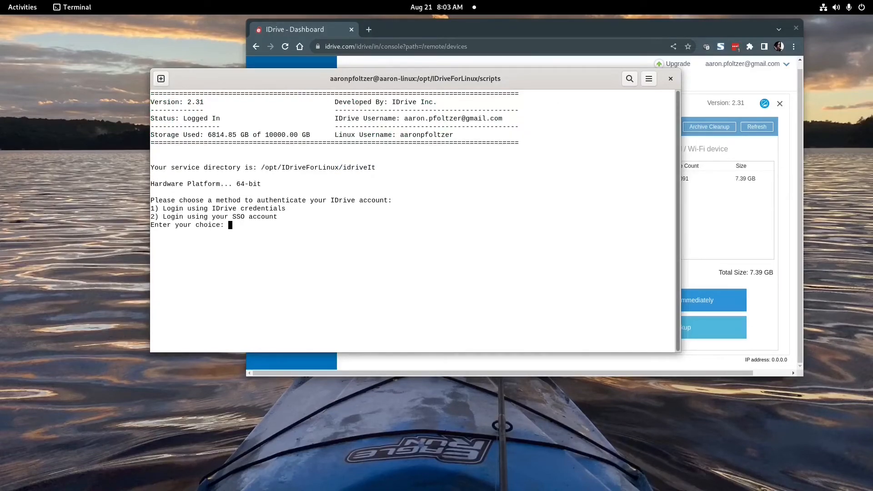
{"action": "type", "text": "1"}
{"action": "type", "text": "2"}
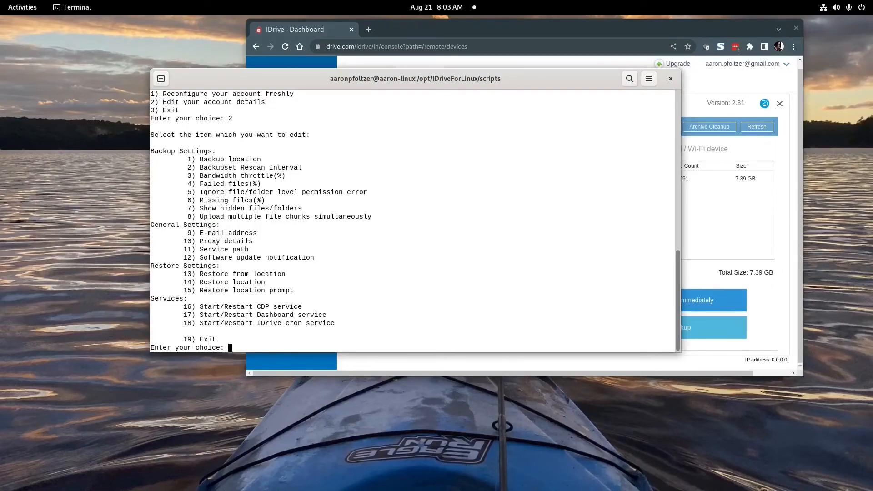
{"action": "type", "text": "19"}
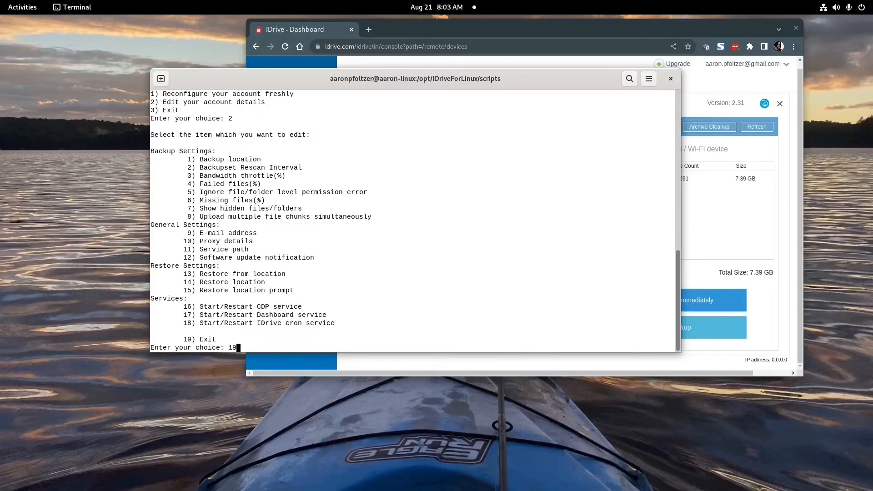
{"action": "key", "text": "Return"}
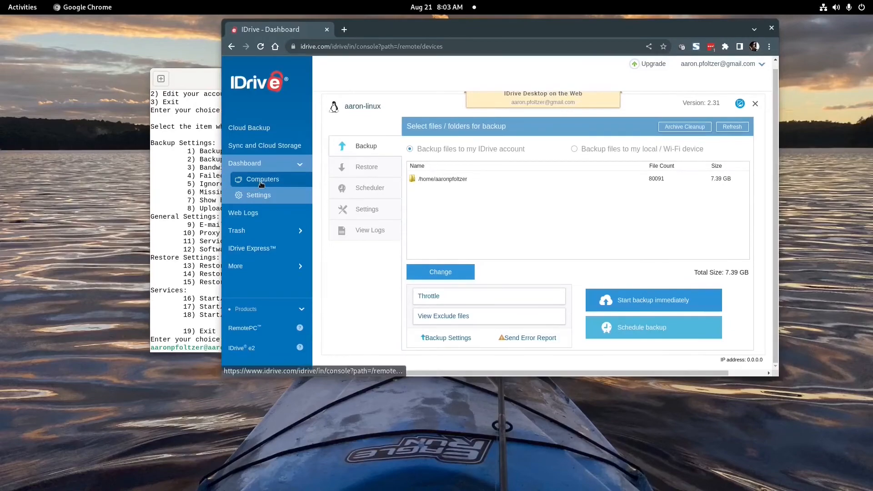
{"action": "mouse_move", "coordinate": [397, 134]}
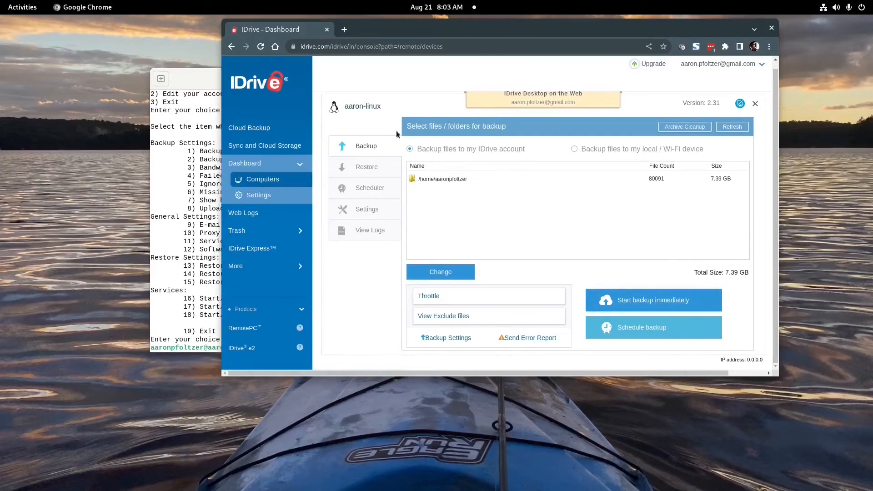
{"action": "mouse_move", "coordinate": [582, 247]}
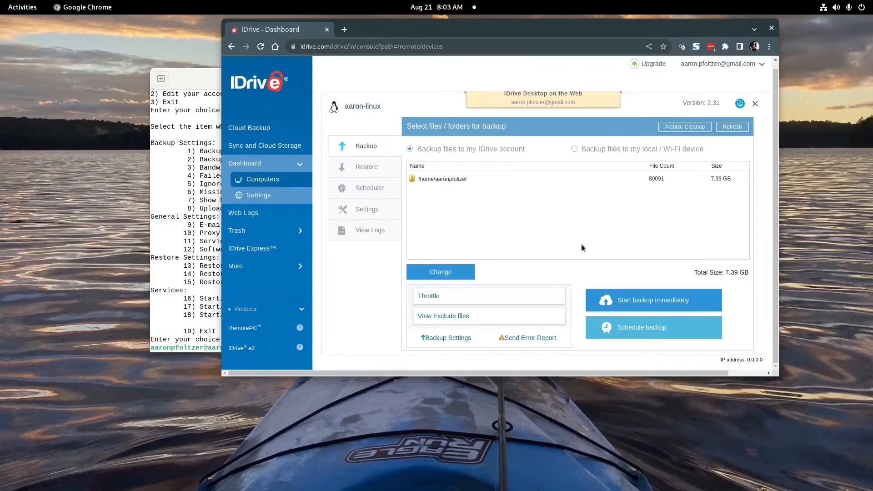
{"action": "mouse_move", "coordinate": [640, 327]}
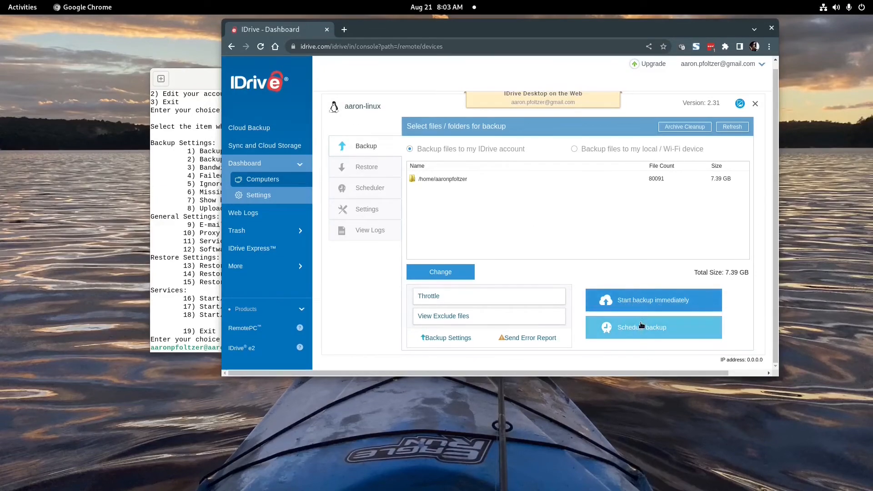
Open aaron-linux's Schedule Backup page, showing a daily schedule from 00:00:00.
{"action": "left_click", "coordinate": [642, 328]}
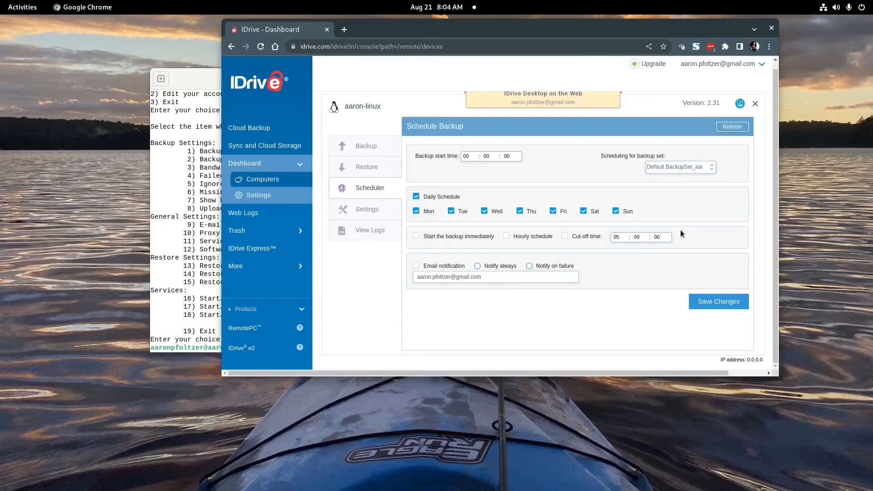
{"action": "mouse_move", "coordinate": [636, 205]}
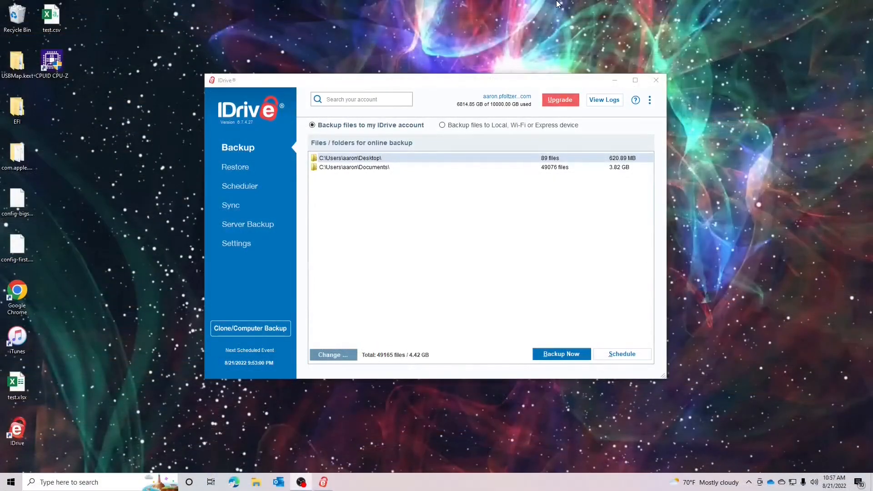
{"action": "mouse_move", "coordinate": [482, 49]}
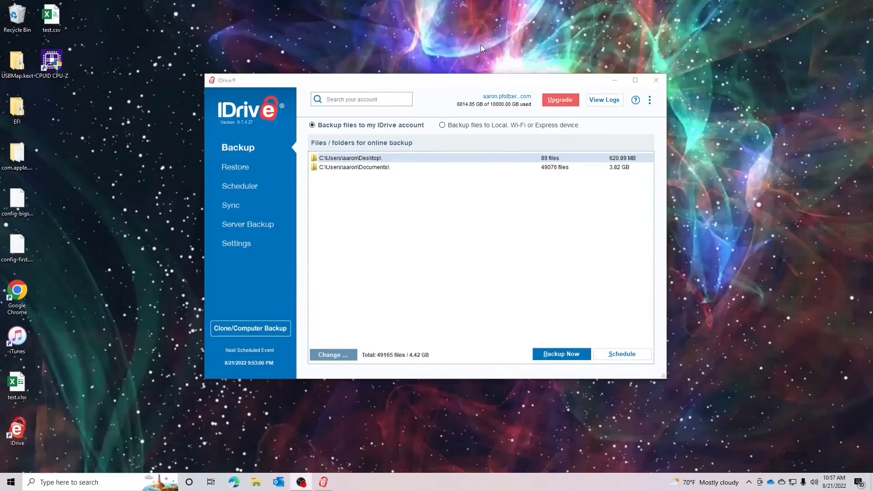
Move the IDrive Windows app left, showing the 4.42 GB Desktop and Documents backup set.
{"action": "left_click_drag", "start_coordinate": [418, 79], "coordinate": [399, 72]}
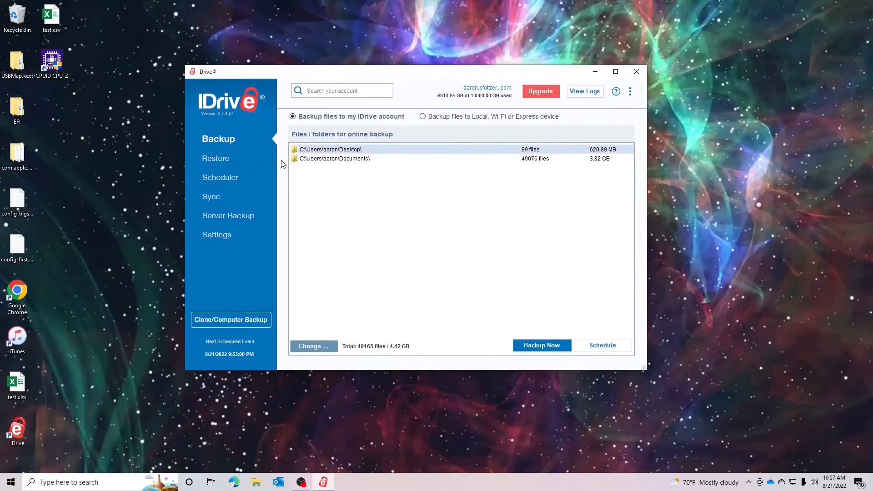
{"action": "mouse_move", "coordinate": [236, 162]}
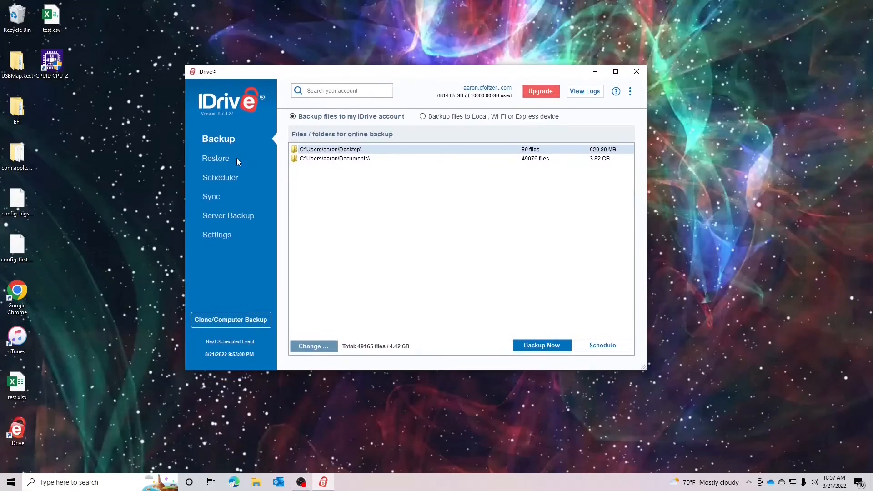
{"action": "mouse_move", "coordinate": [216, 77]}
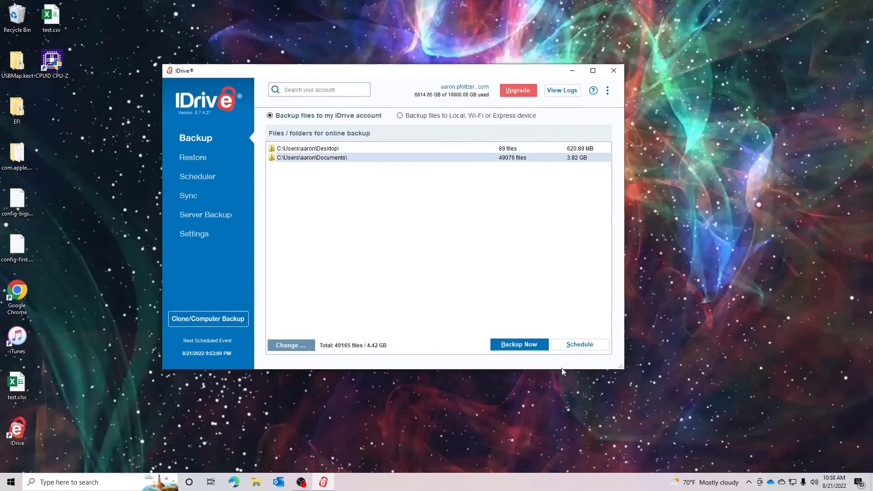
{"action": "mouse_move", "coordinate": [303, 84]}
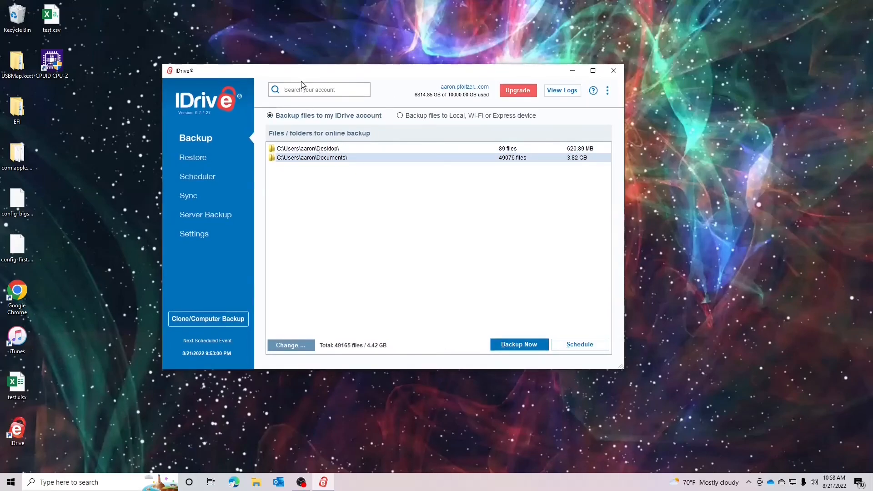